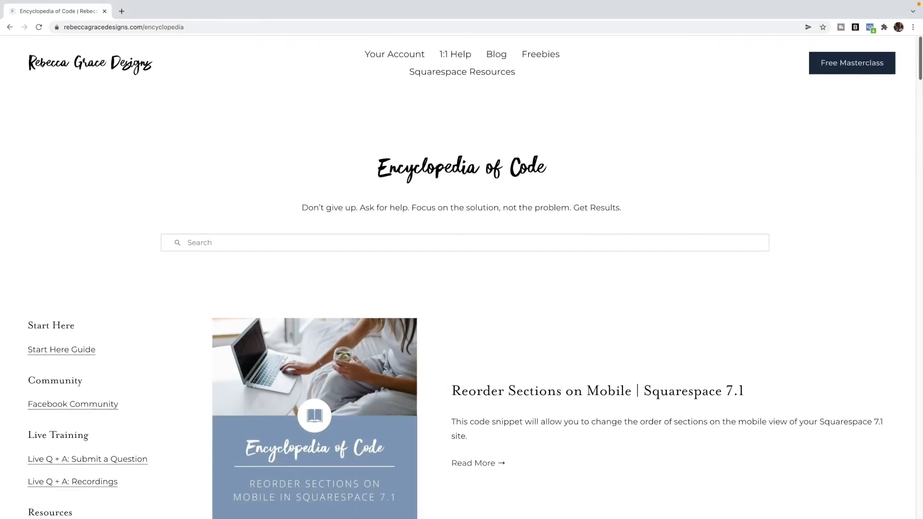
Scroll down through the Encyclopedia of Code listings
scroll(down, 3)
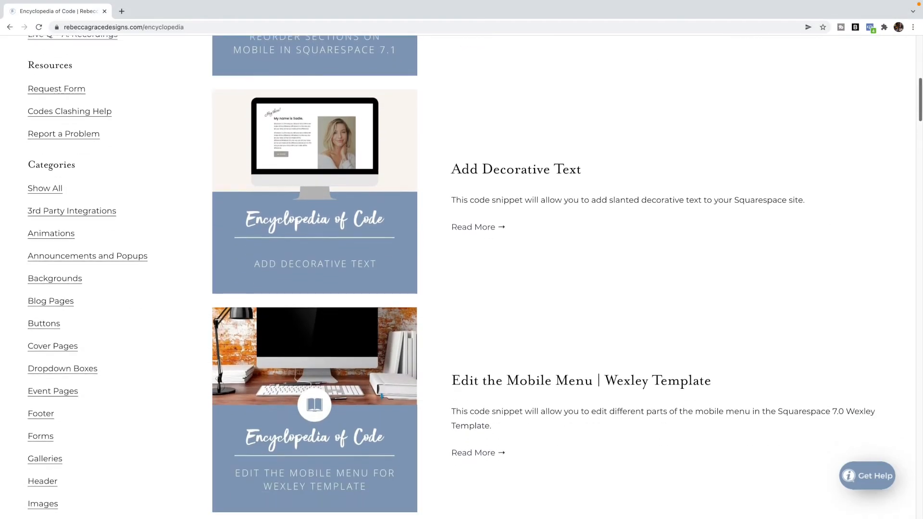
scroll(down, 3)
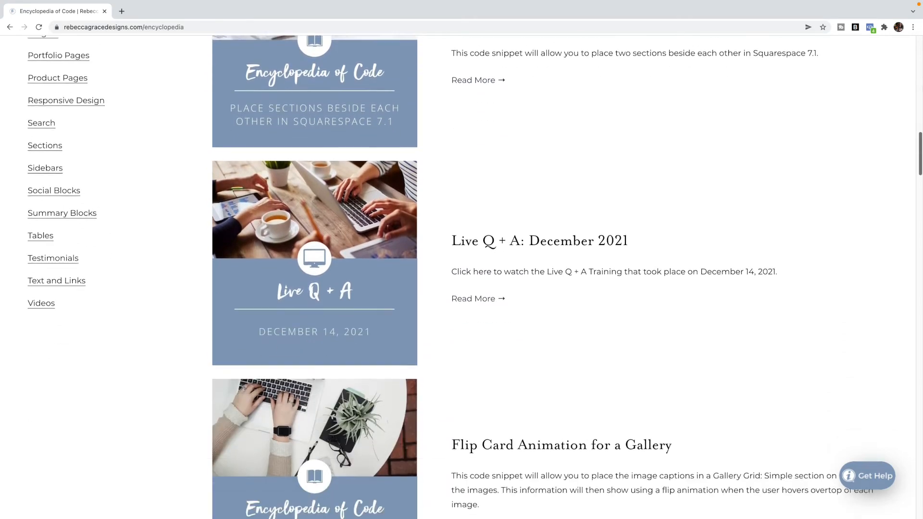
scroll(down, 3)
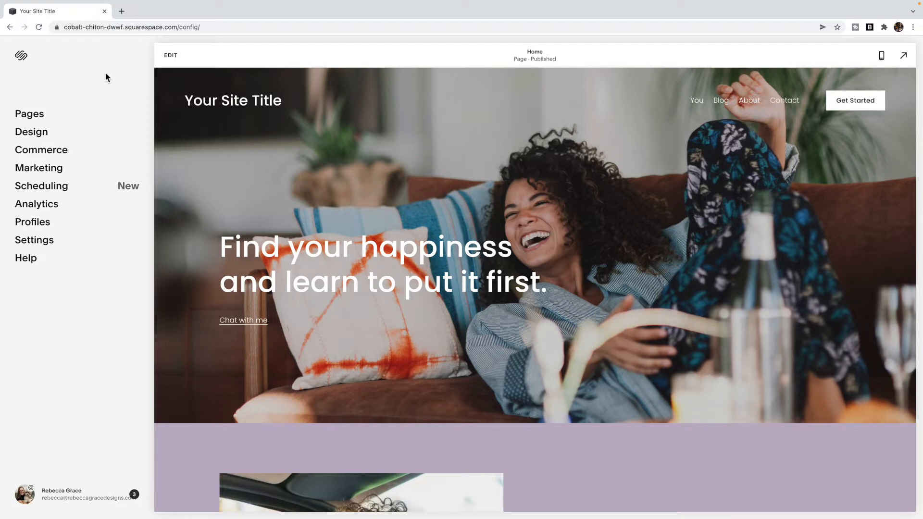
mouse_move(111, 99)
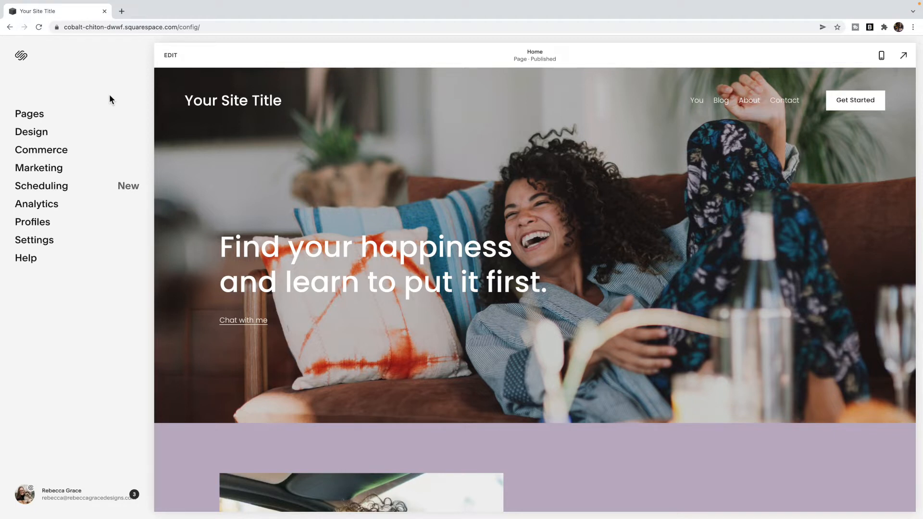
mouse_move(107, 77)
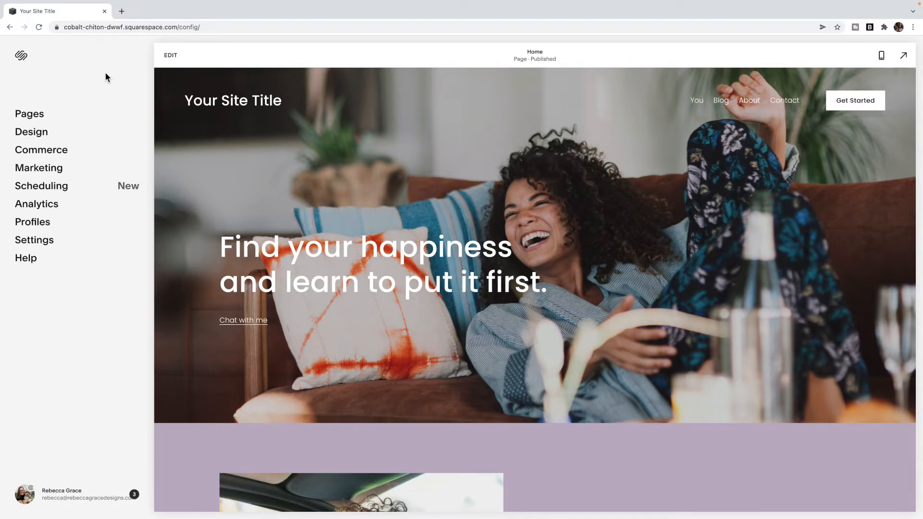
mouse_move(566, 349)
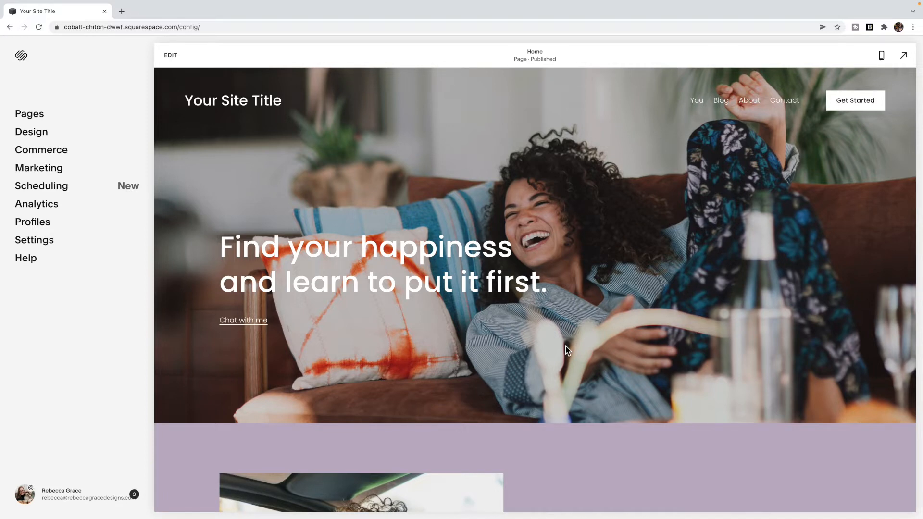
Scroll the Home page preview down to the outlined testimonial quote block
scroll(down, 3)
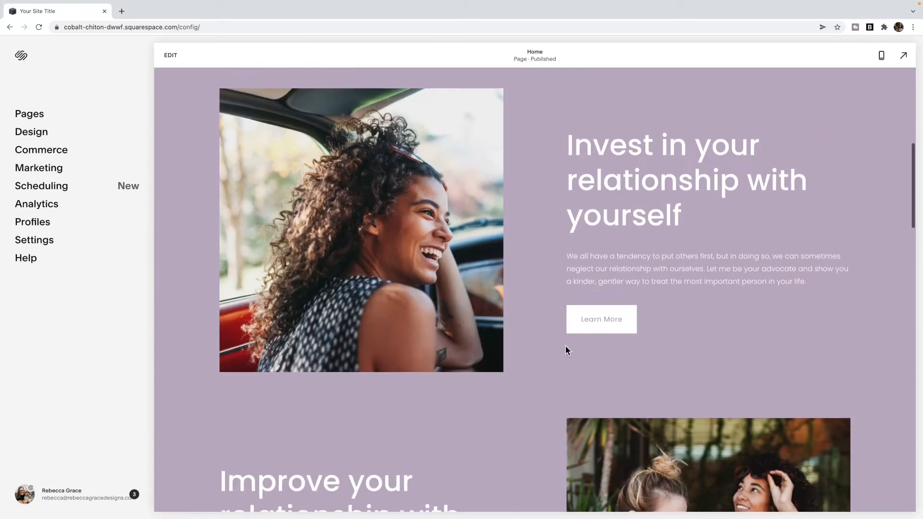
scroll(down, 3)
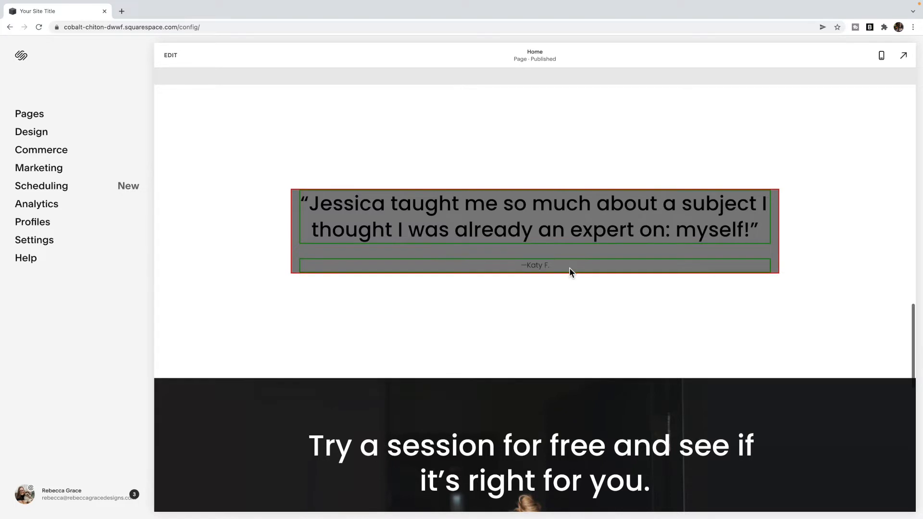
Go to Design > Custom CSS and begin a padding declaration in the testimonial block rule
click(31, 132)
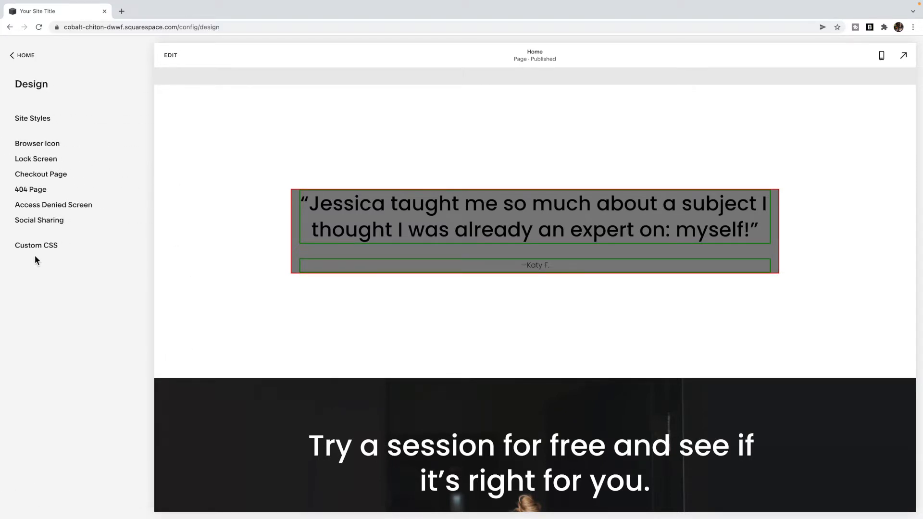
click(35, 245)
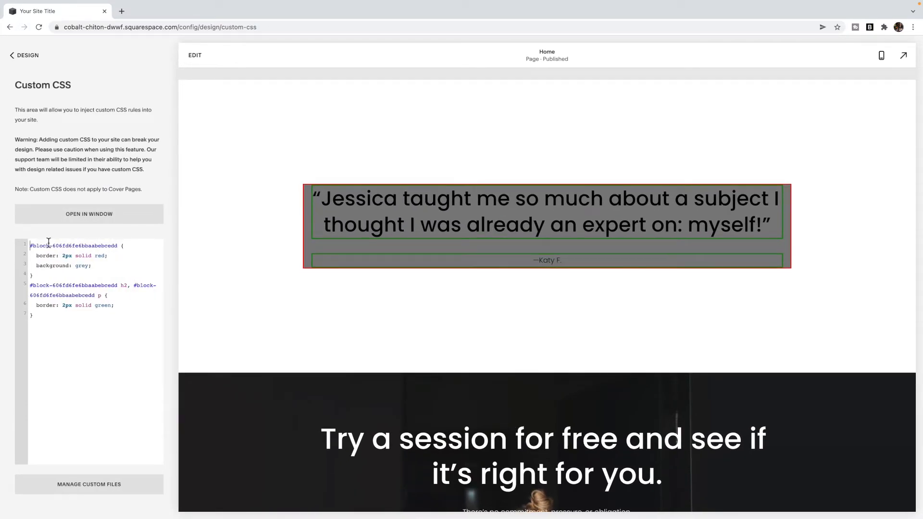
drag(30, 245, 34, 277)
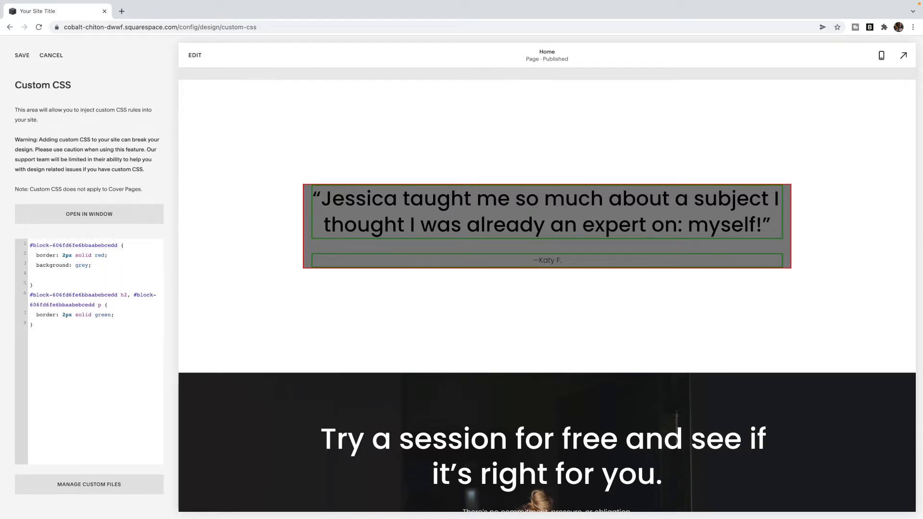
text(padding)
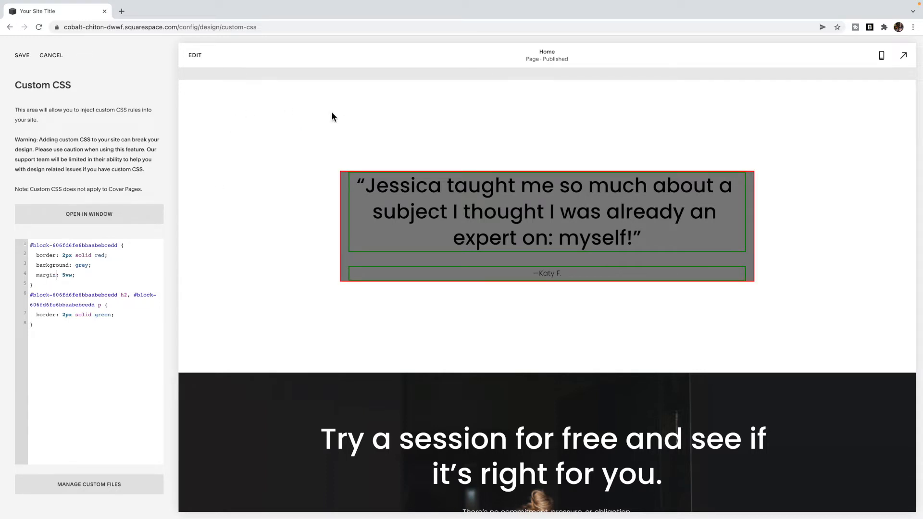
mouse_move(327, 248)
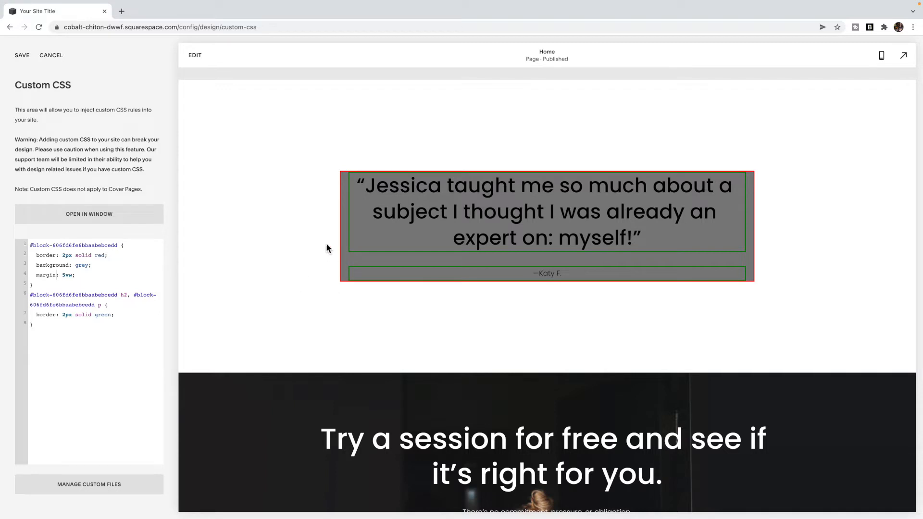
mouse_move(338, 227)
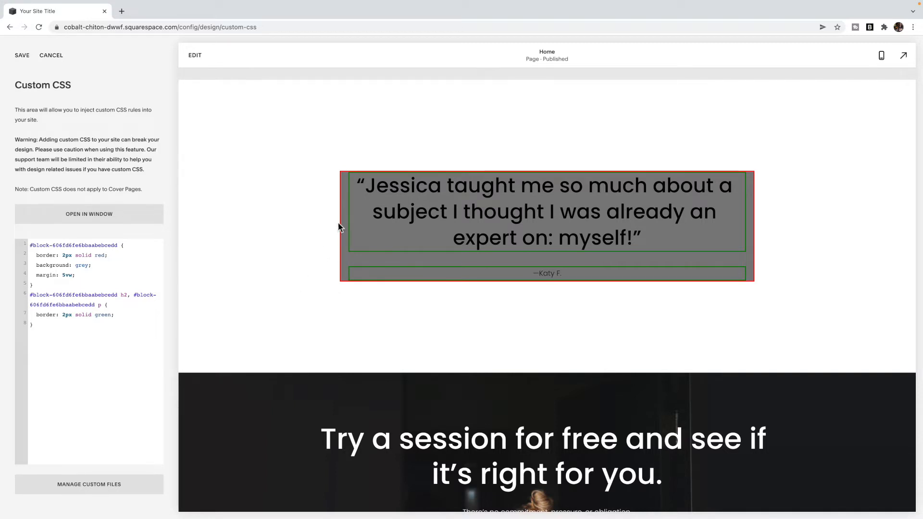
mouse_move(343, 231)
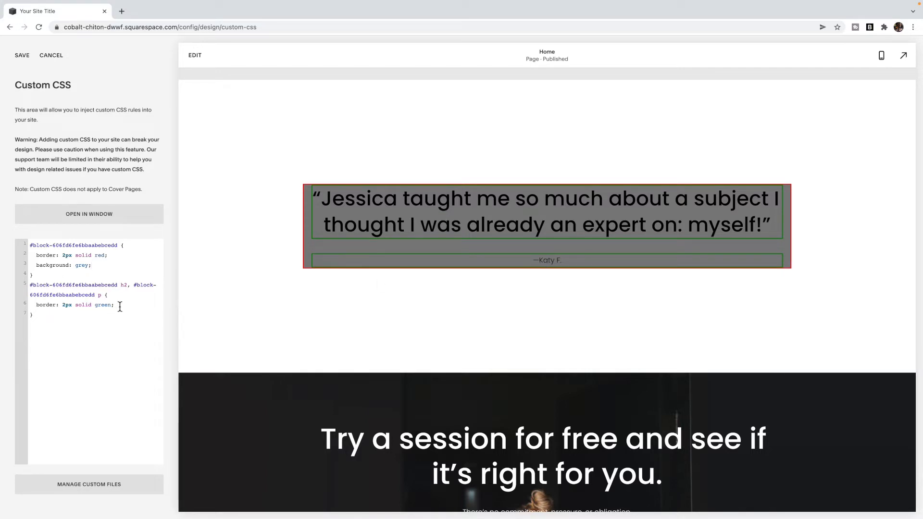
Add padding: 3vw to the h2, p rule for the quote and attribution
key(enter)
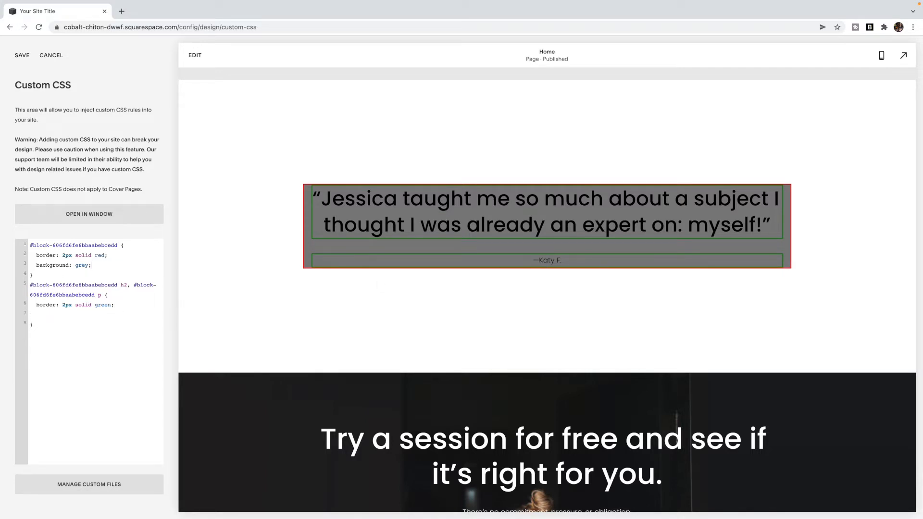
text(padding: 3v)
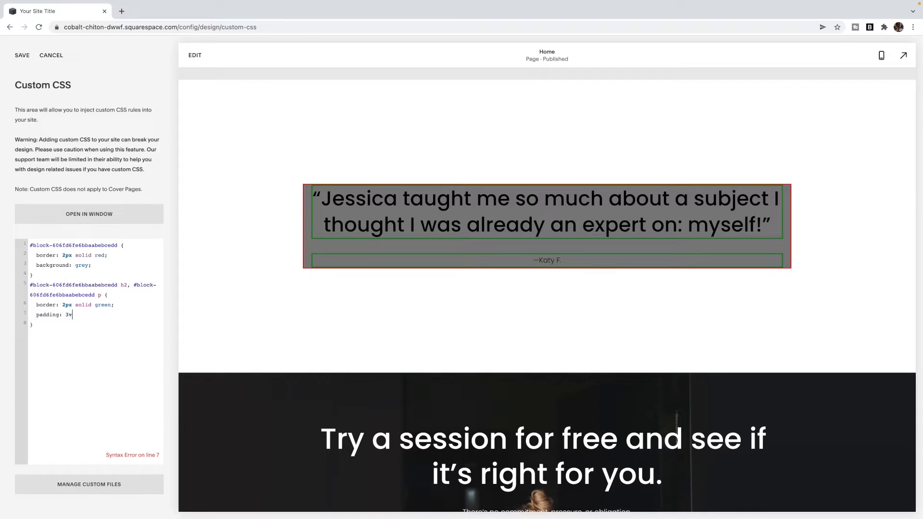
text(w;)
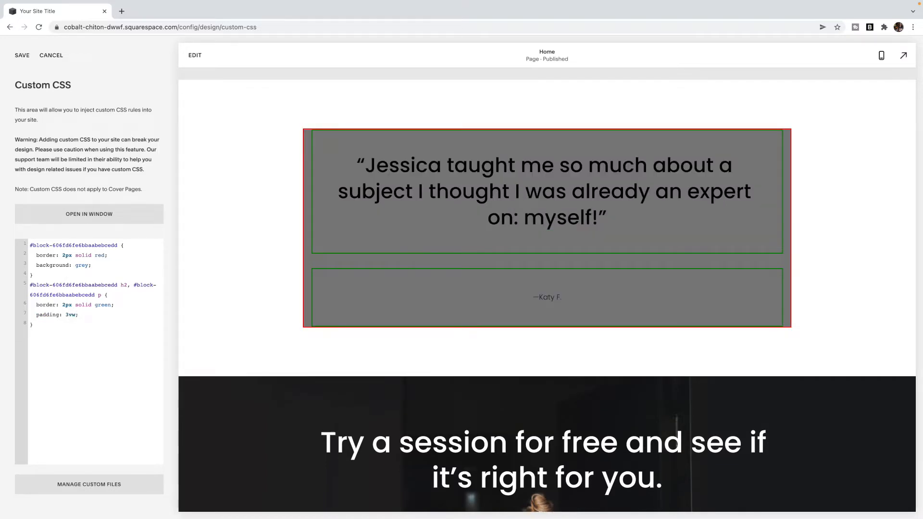
mouse_move(319, 164)
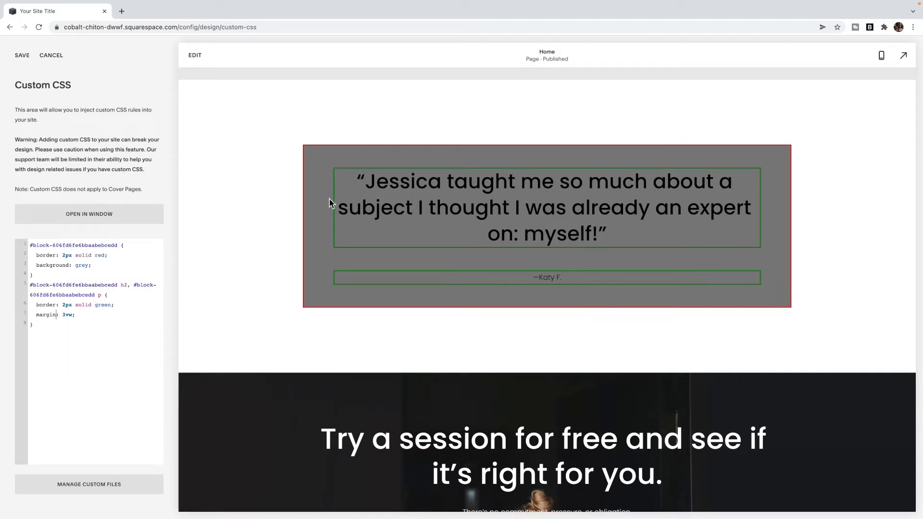
mouse_move(339, 190)
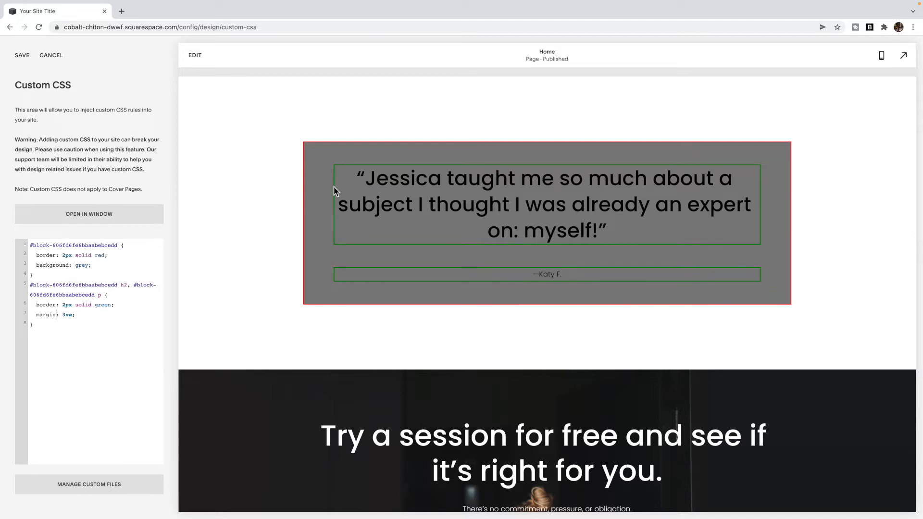
Inspect the hero heading in Chrome DevTools to review its h1 spacing styles
scroll(down, 3)
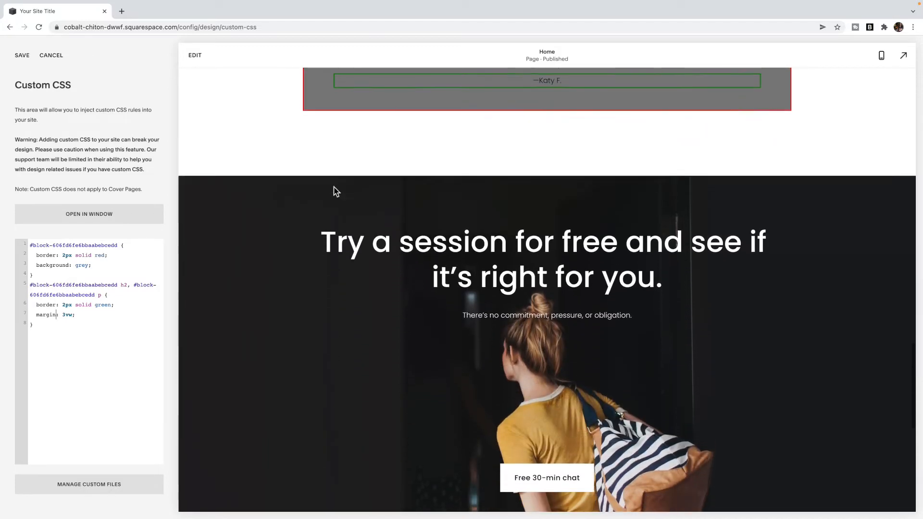
scroll(down, 3)
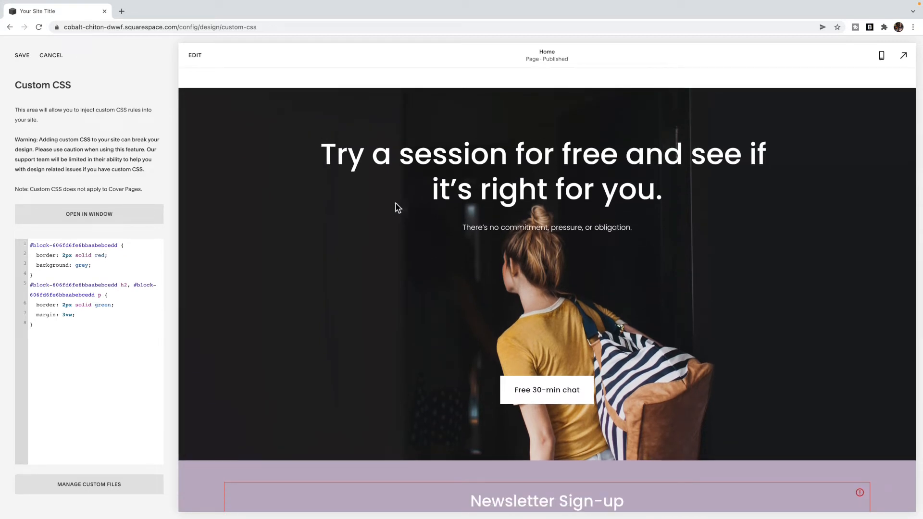
mouse_move(311, 149)
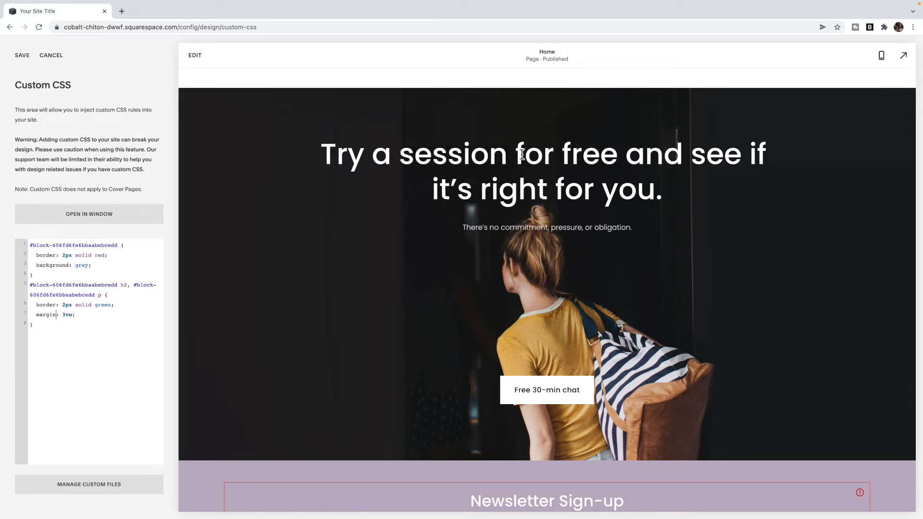
right_click(521, 153)
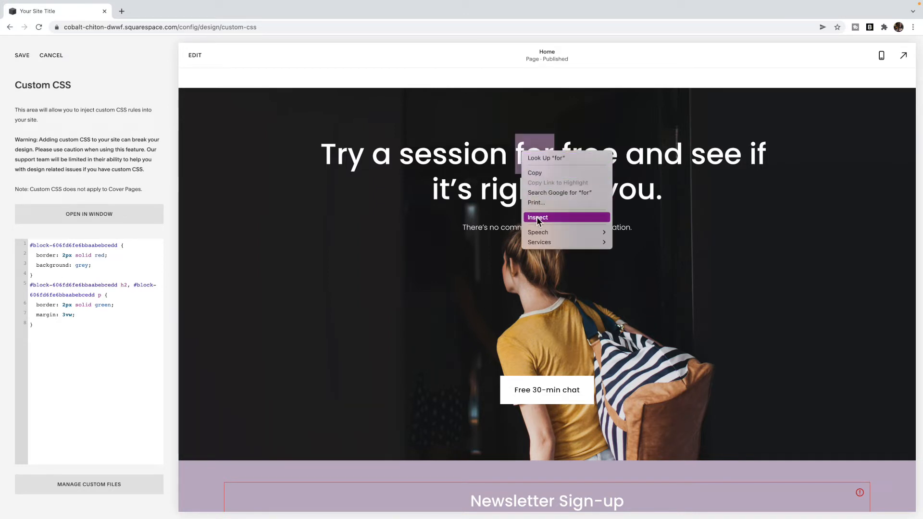
click(537, 217)
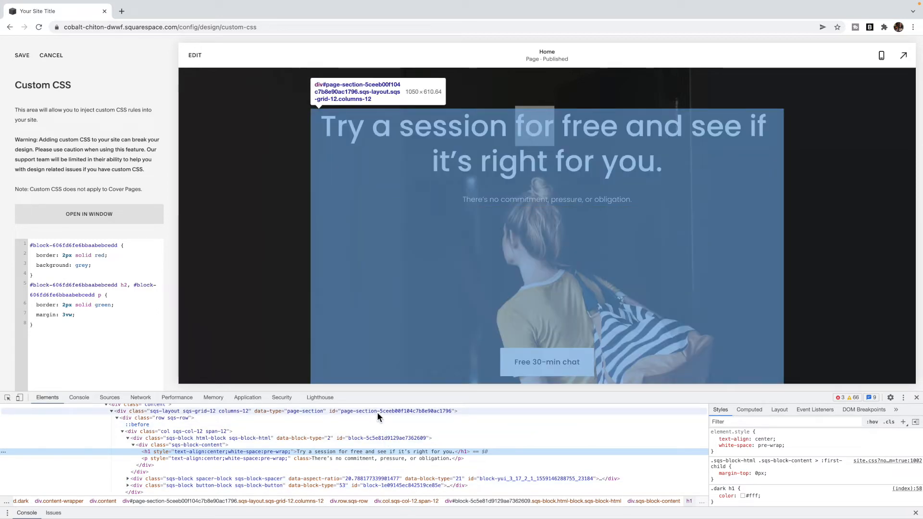
mouse_move(387, 423)
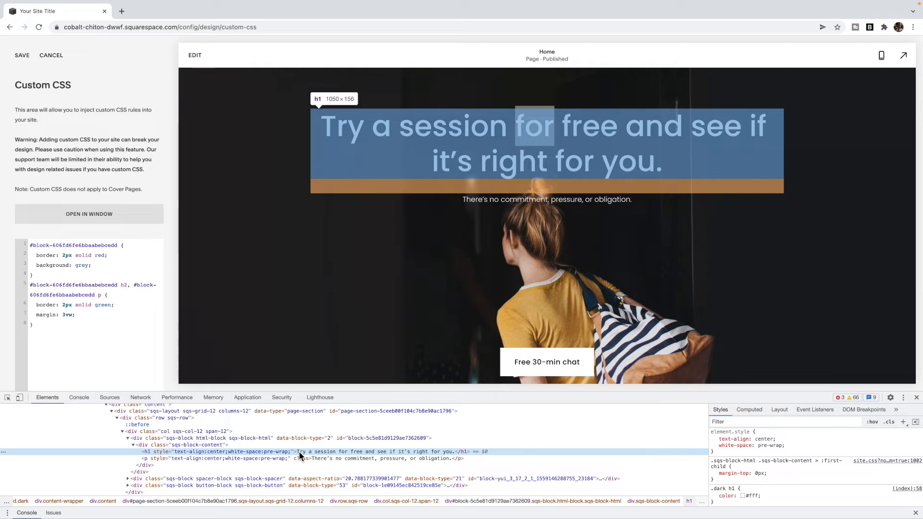
mouse_move(541, 189)
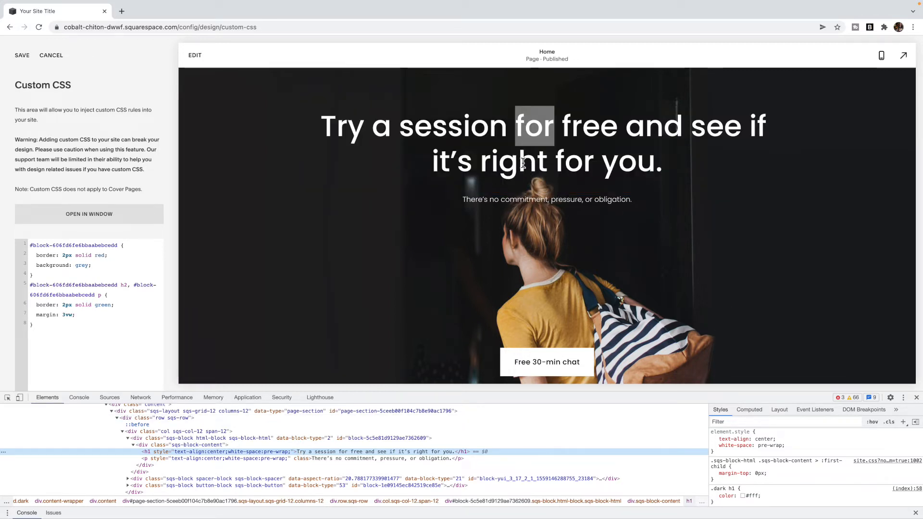
mouse_move(535, 128)
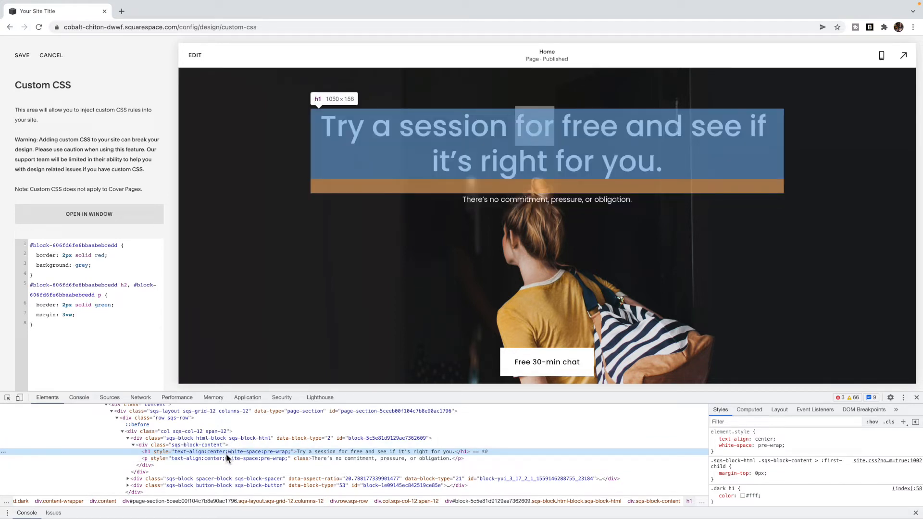
mouse_move(202, 458)
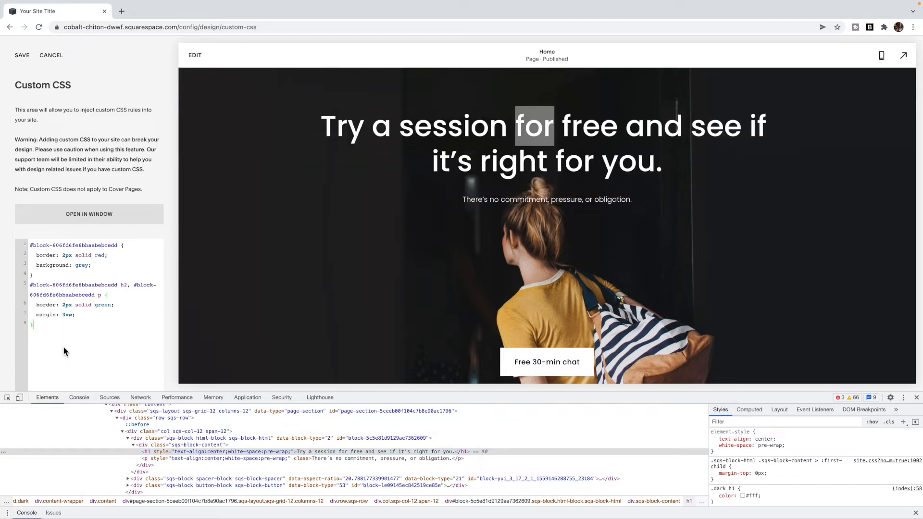
Add an h1 { margin-bottom: 0; } rule and check the tightened heading spacing in the preview
text(h1)
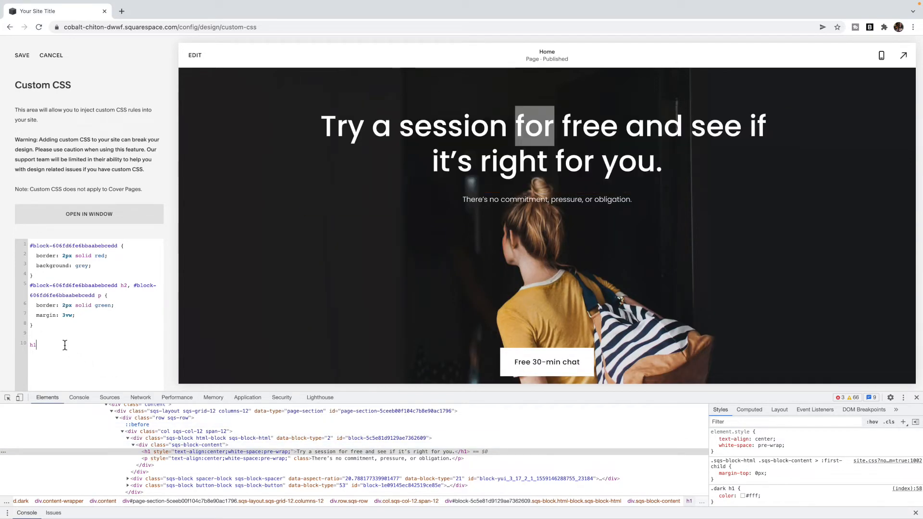
text({)
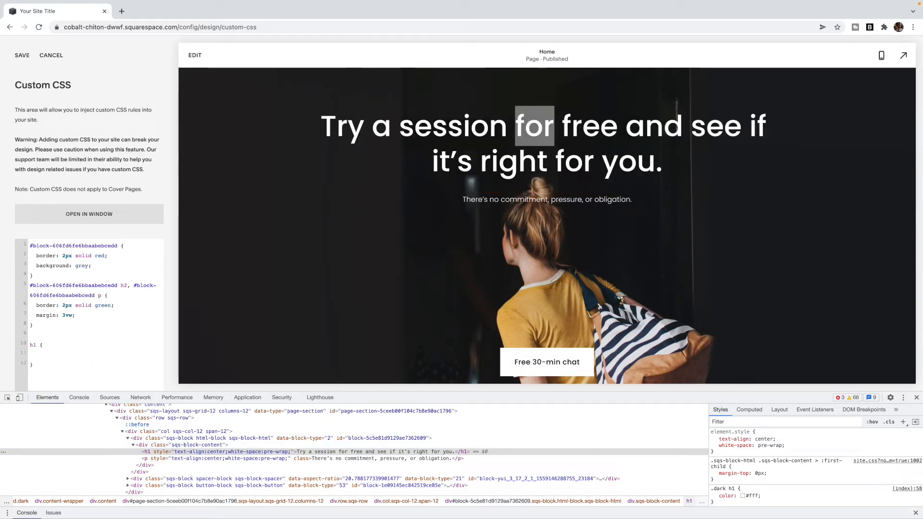
text(margn)
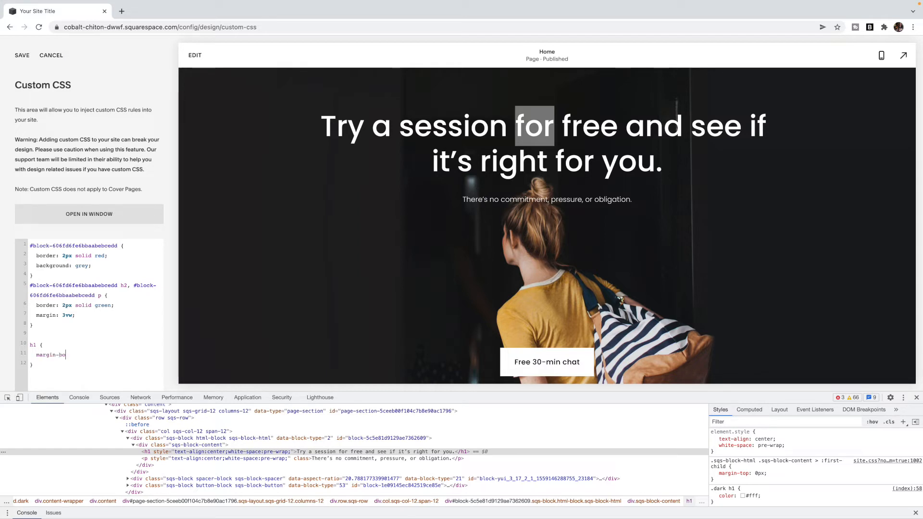
text(ttom:)
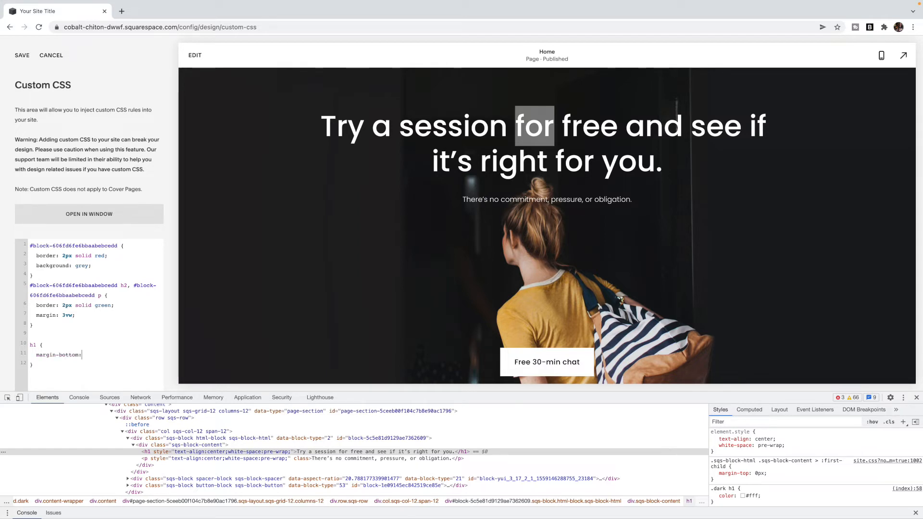
text(0;)
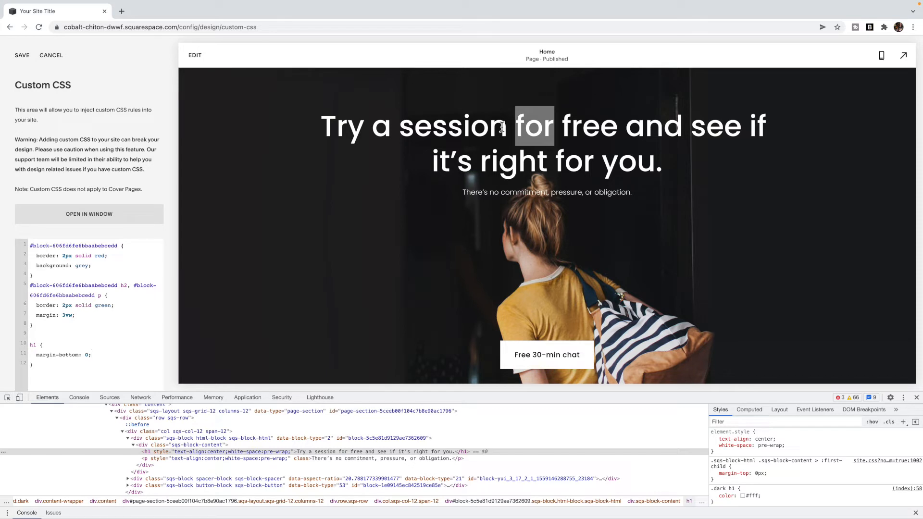
click(90, 355)
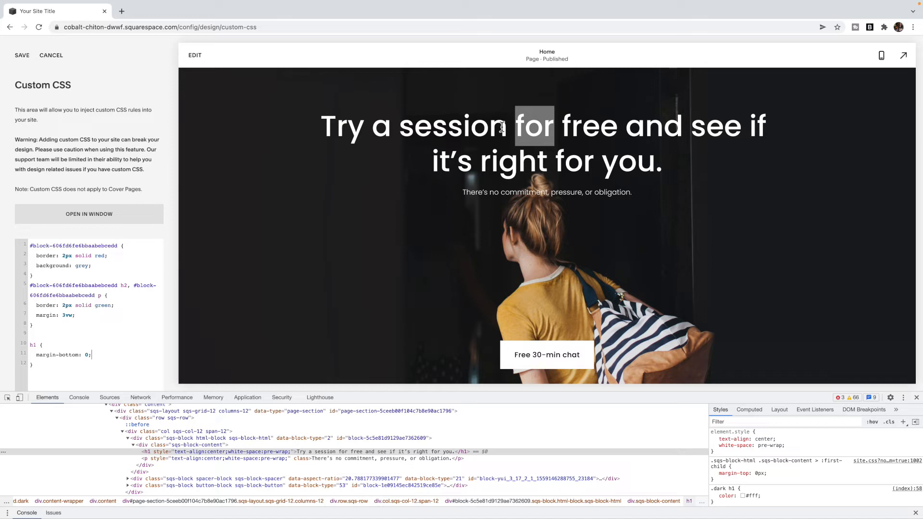
mouse_move(809, 67)
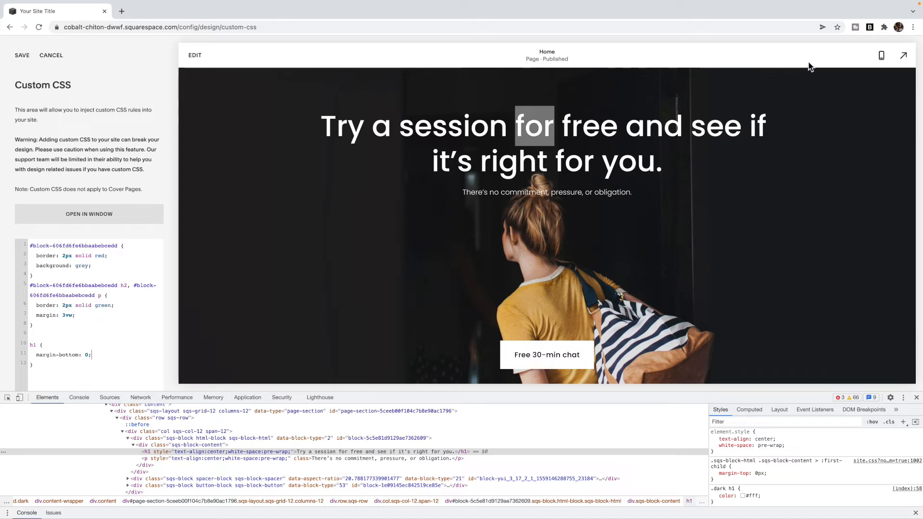
mouse_move(868, 27)
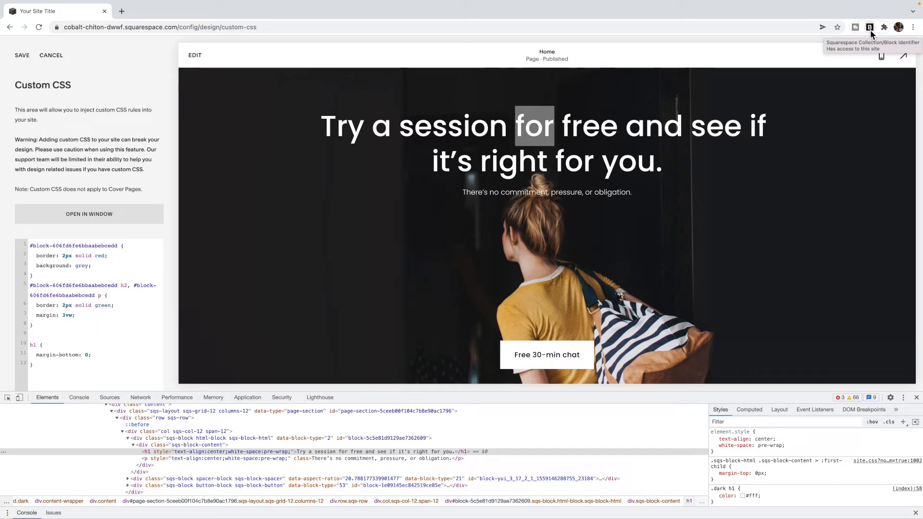
Show block IDs with the Block Identifier extension and copy the hero heading block's ID
click(869, 27)
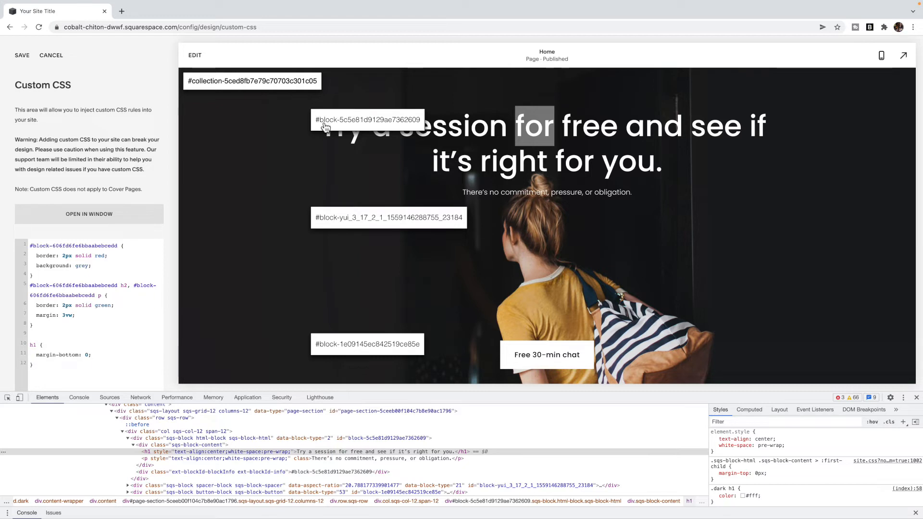
click(367, 120)
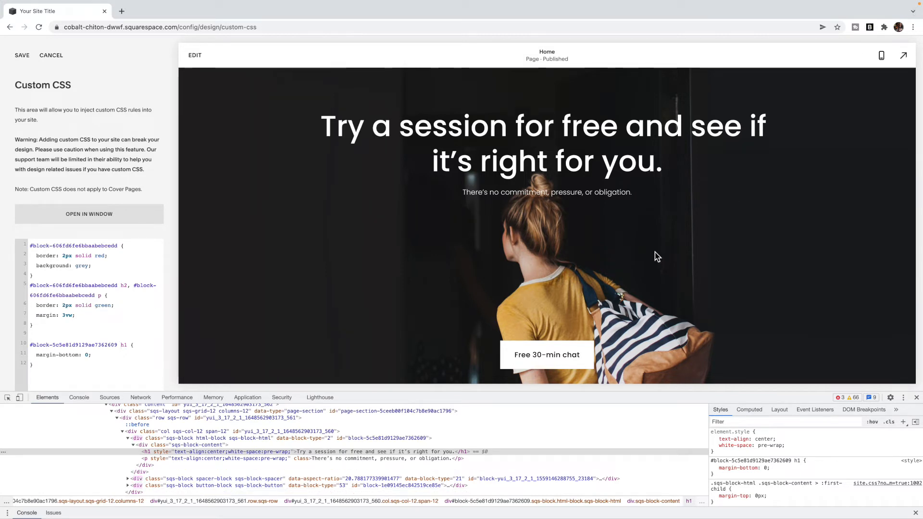
mouse_move(523, 187)
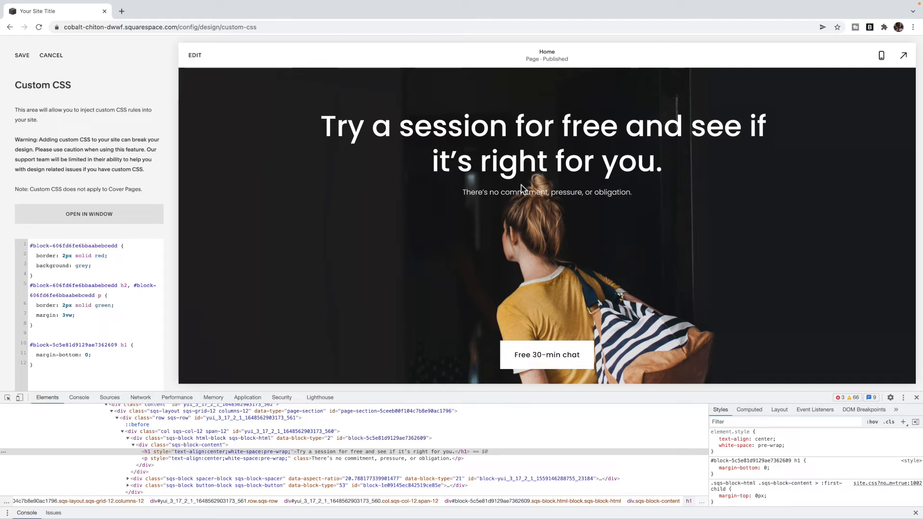
mouse_move(602, 219)
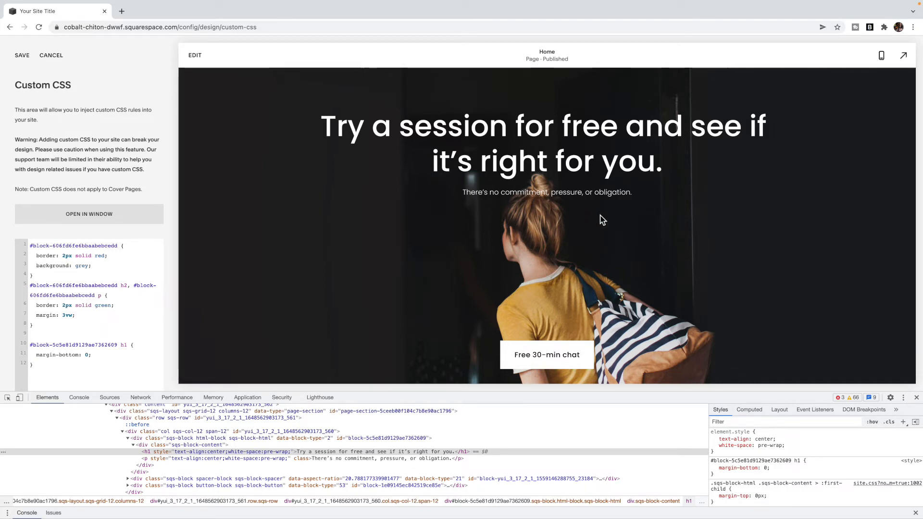
Inspect the Invest in your relationship heading and select its image-title element in DevTools
scroll(down, 3)
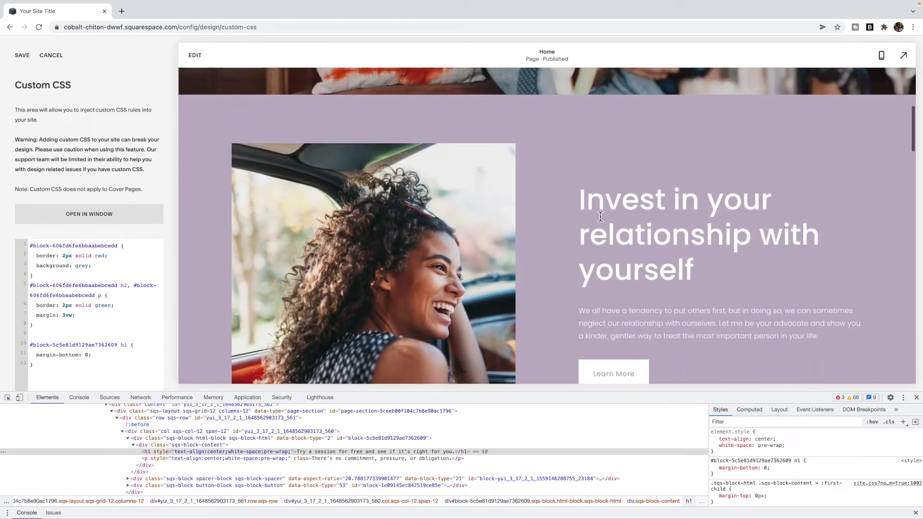
scroll(down, 3)
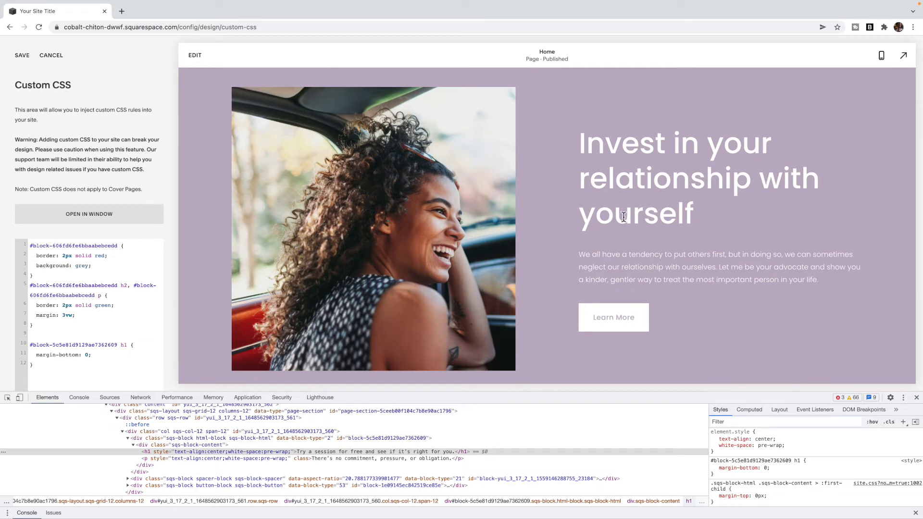
right_click(621, 216)
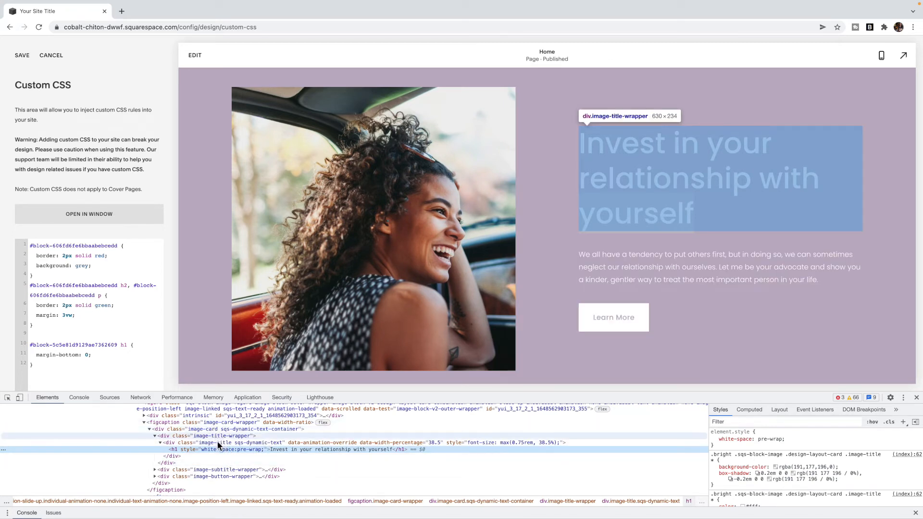
click(219, 449)
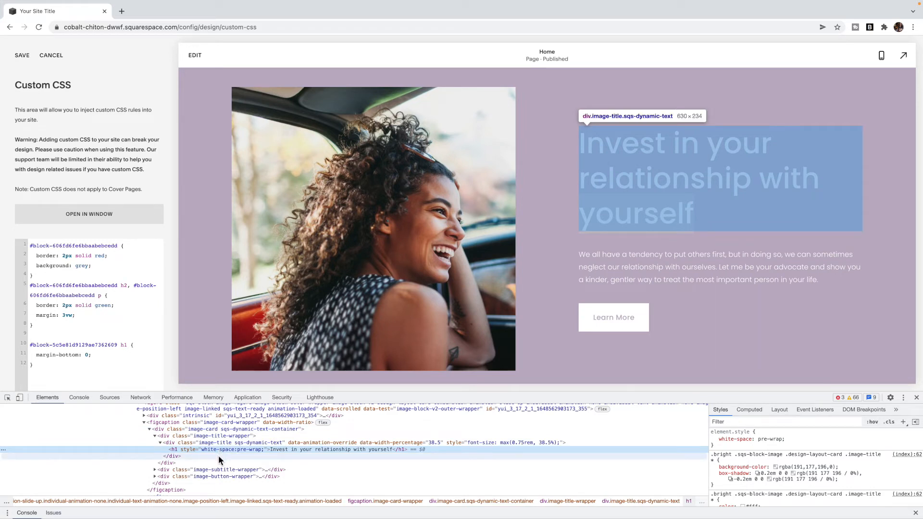
mouse_move(227, 469)
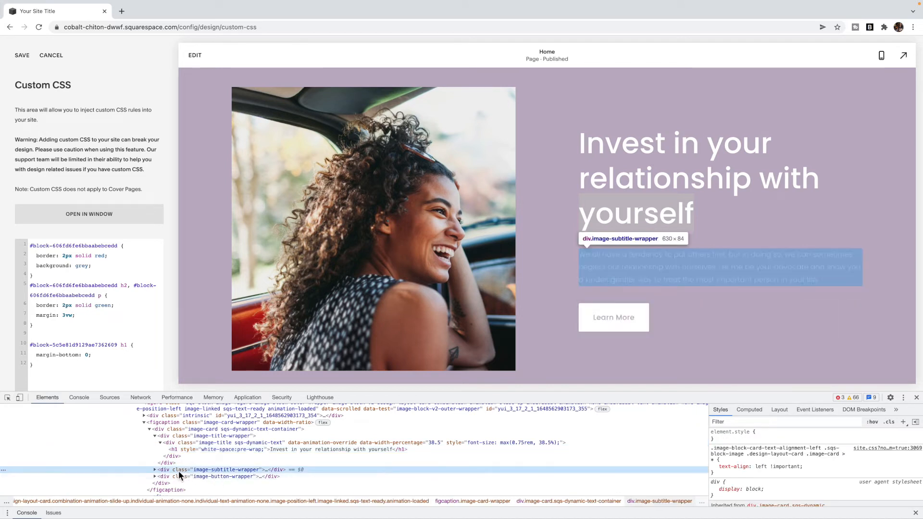
mouse_move(177, 435)
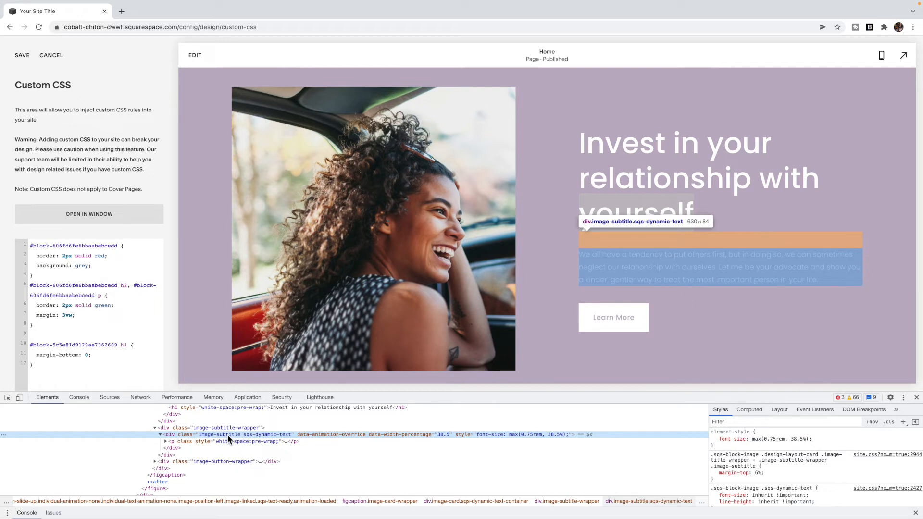
mouse_move(881, 69)
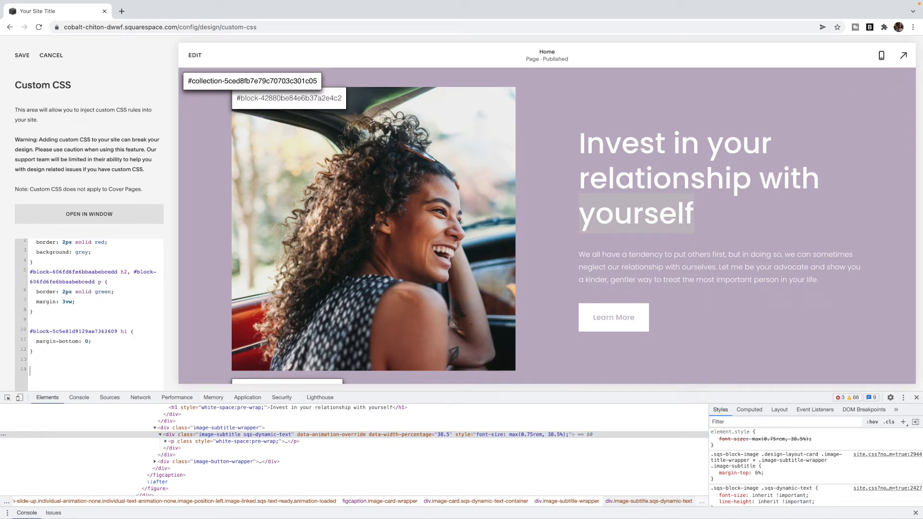
Add #block-42880be84e6b37a2e4c2 .image-subtitle with a margin-top changed from 0 to 1vw
text(#block-42880be84e6b37a2e4c2)
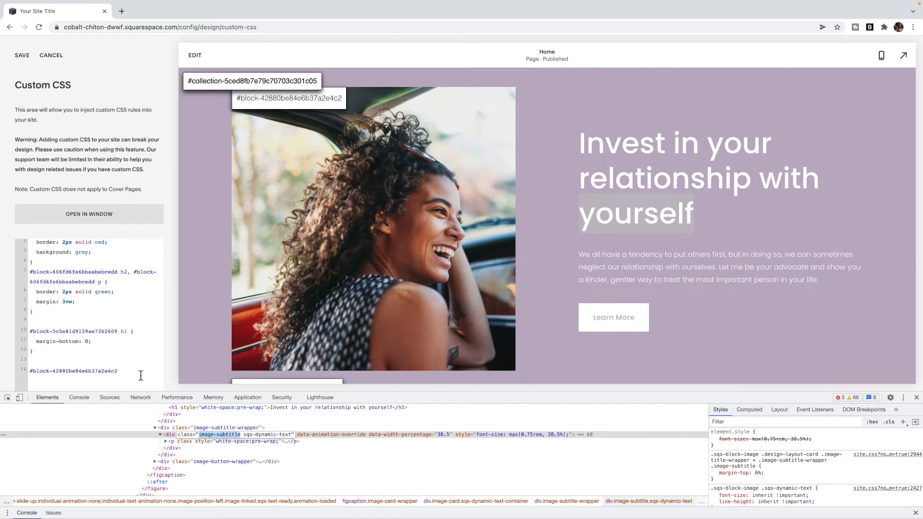
click(121, 371)
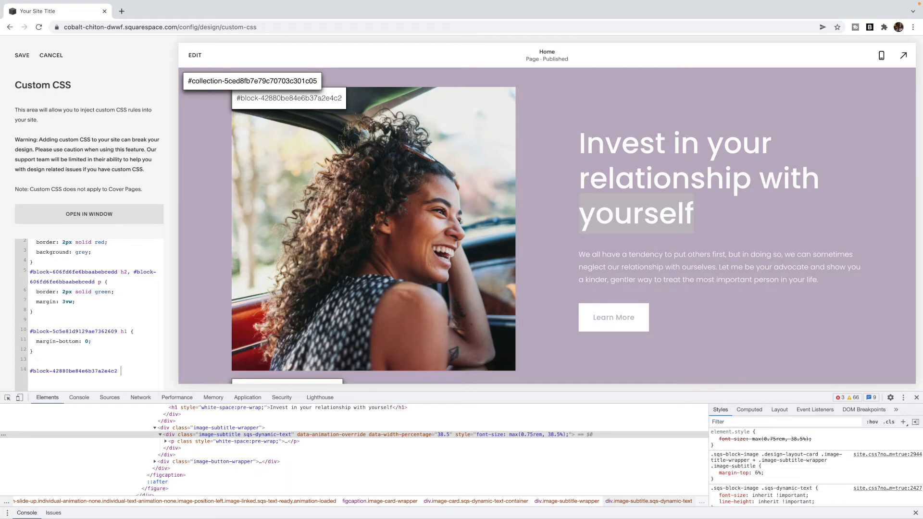
text(.image-subtitle {)
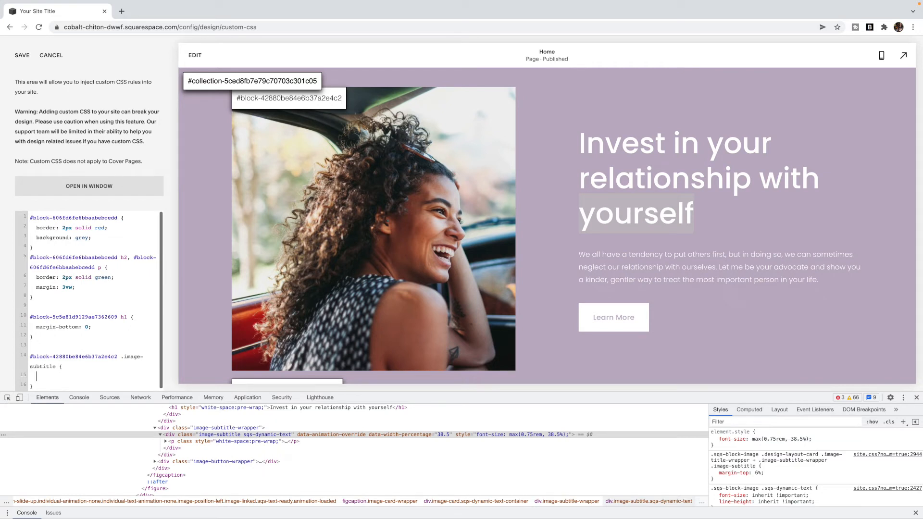
text(margin-top: 0;)
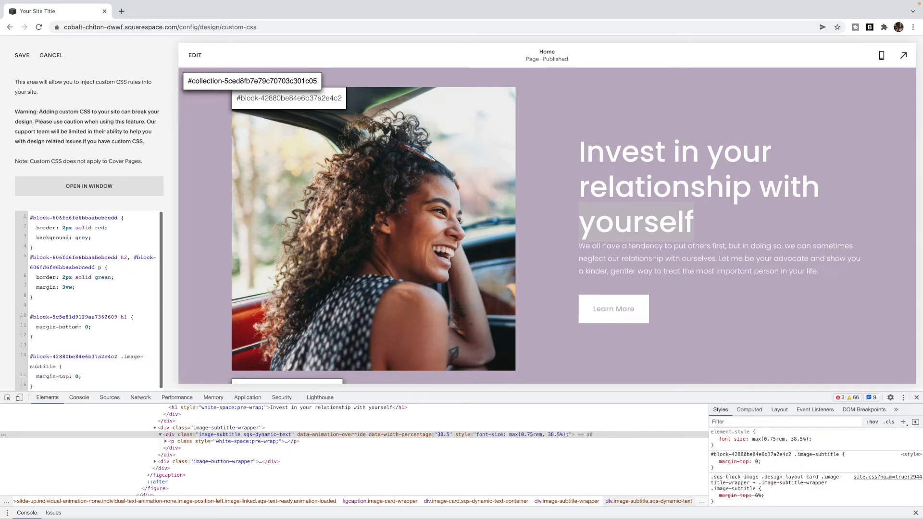
click(75, 376)
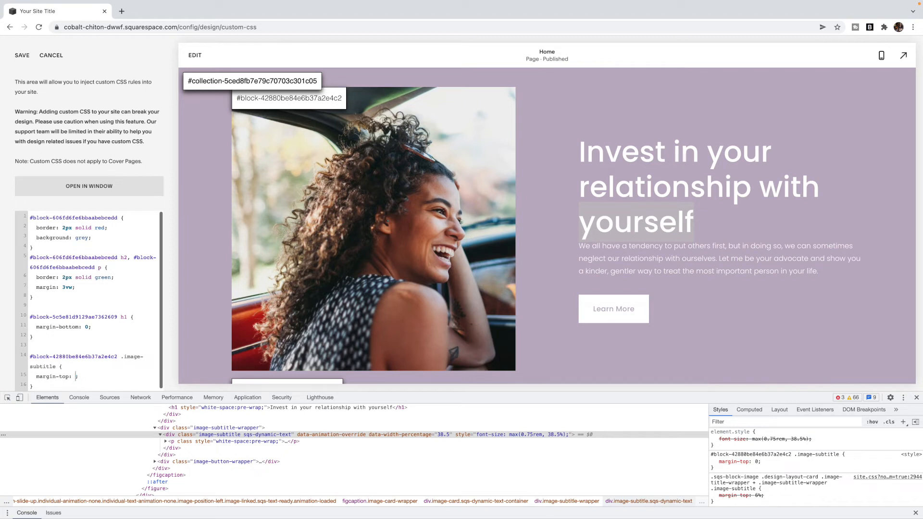
text(1vw)
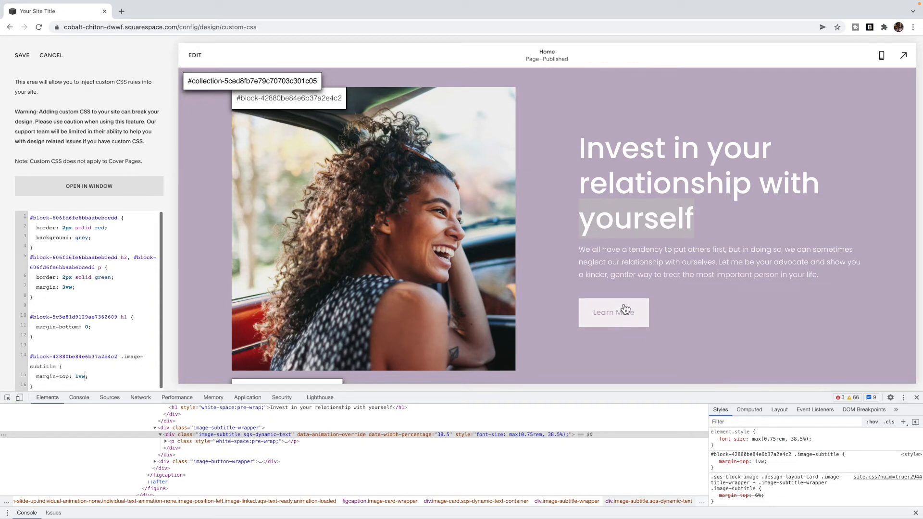
mouse_move(621, 343)
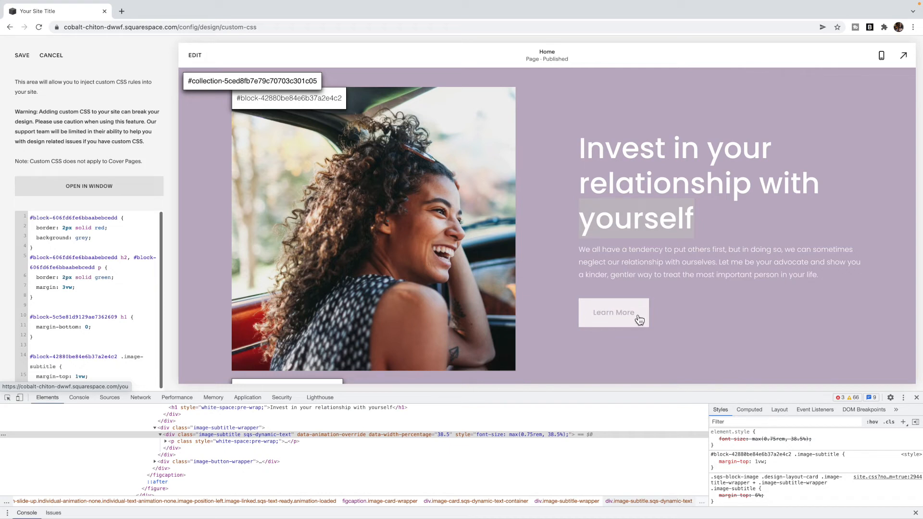
Inspect the Learn More button in DevTools to find its primary button class
right_click(613, 311)
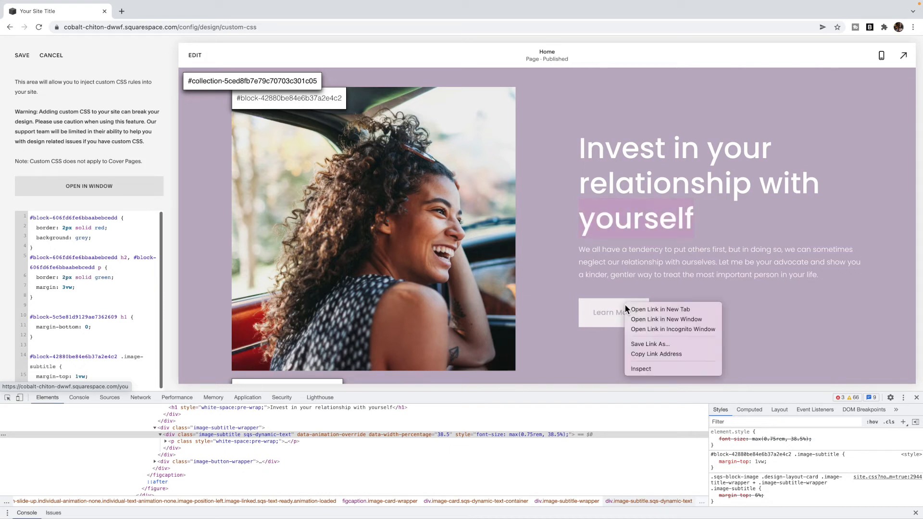
mouse_move(640, 369)
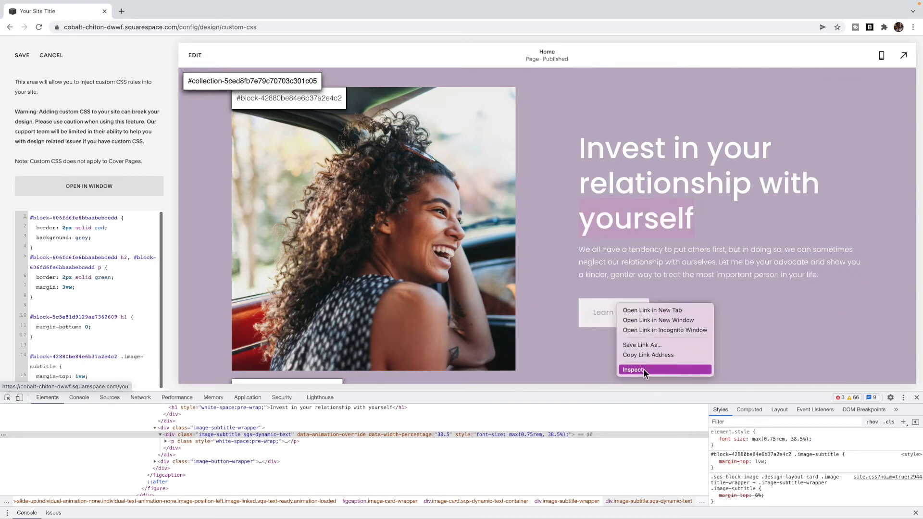
click(632, 369)
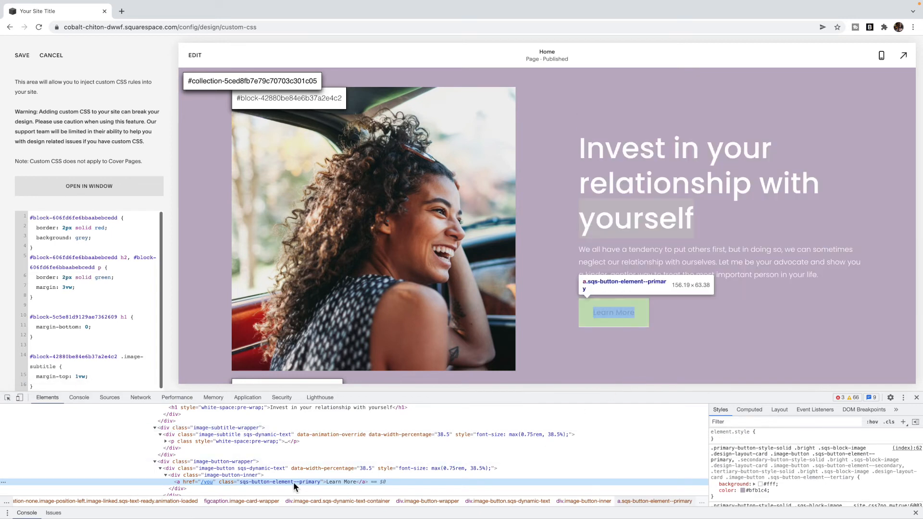
mouse_move(181, 488)
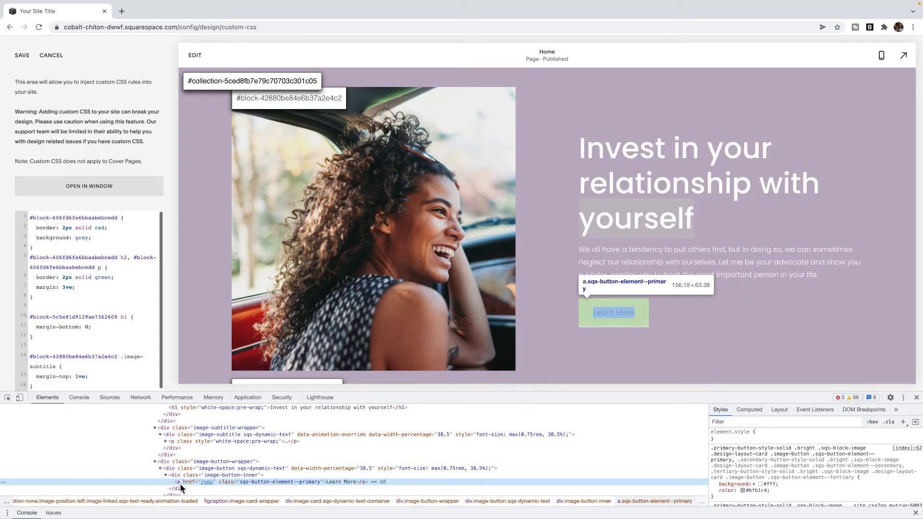
mouse_move(221, 488)
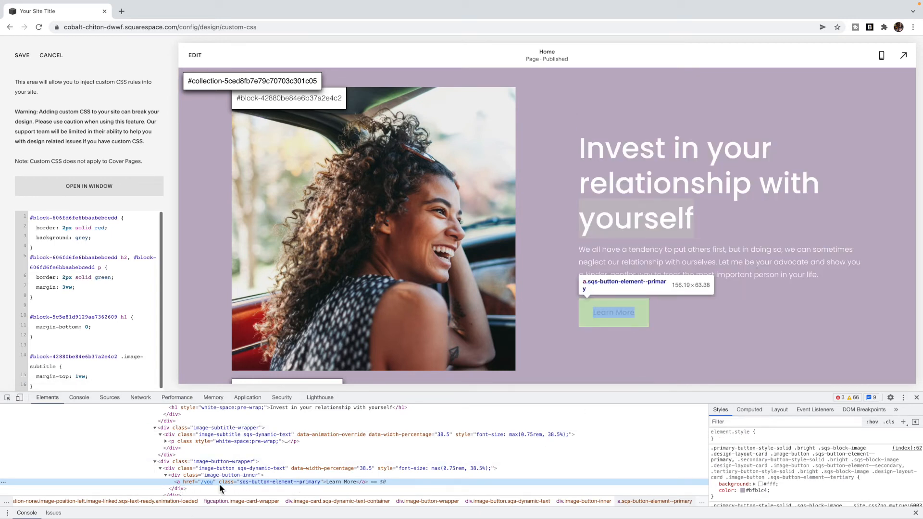
mouse_move(297, 488)
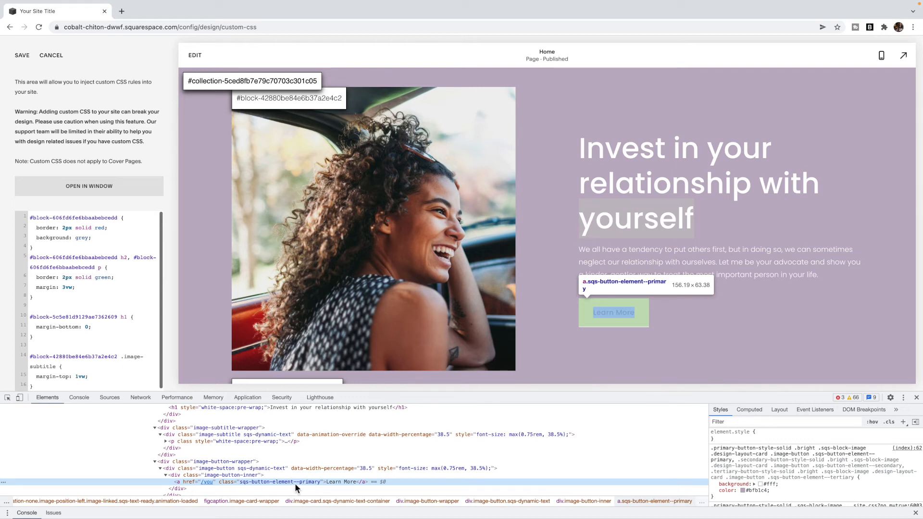
scroll(down, 3)
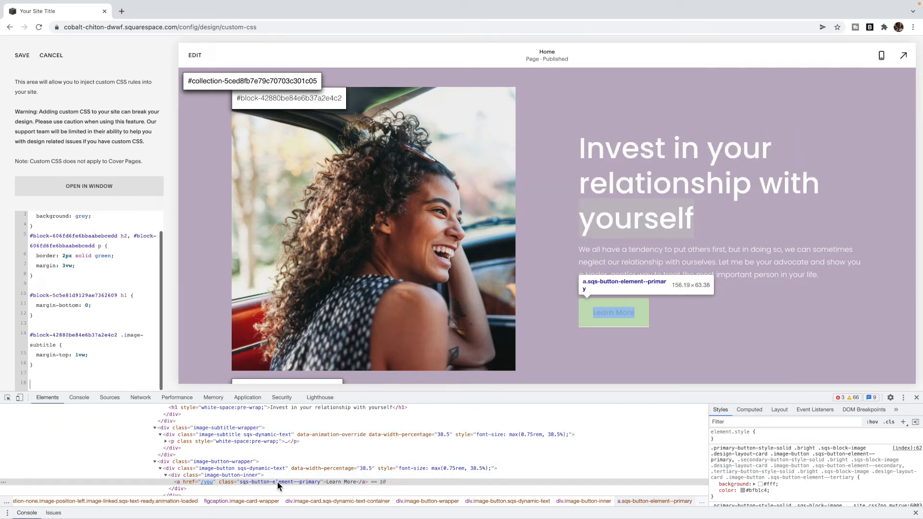
mouse_move(257, 488)
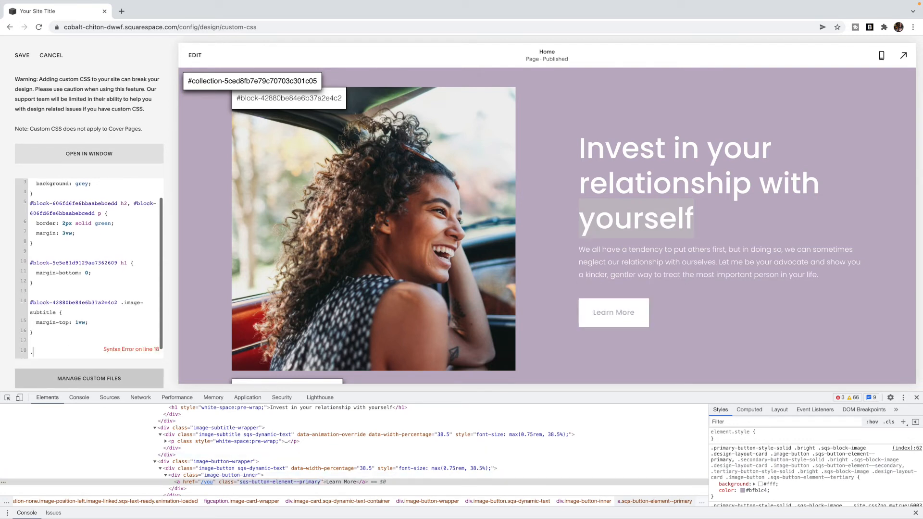
Add a .sqs-button-element--primary rule with padding-top and padding-bottom 0.8vw !important
text(.sqs-button-element--primary {)
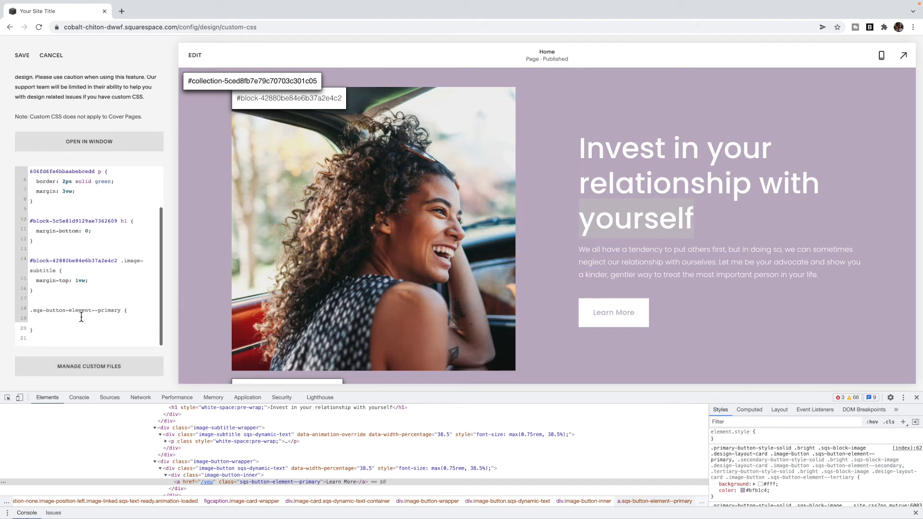
text(padding-)
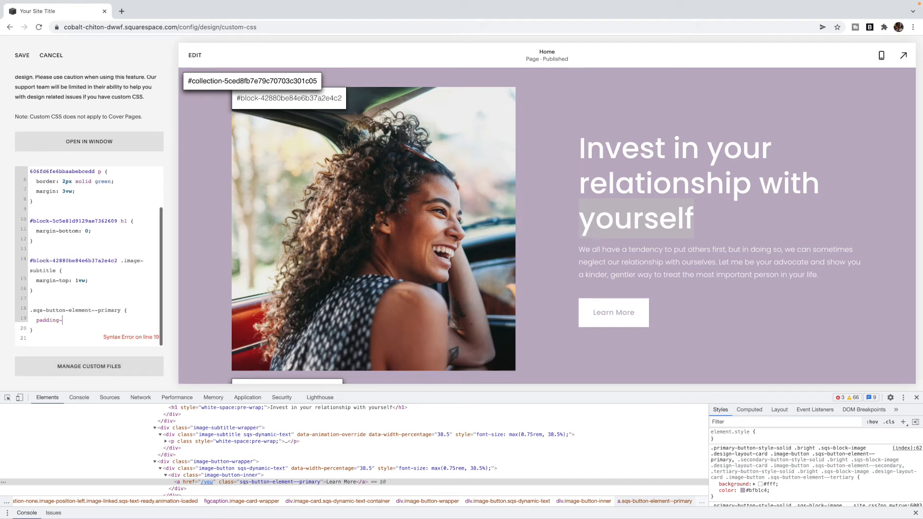
text(top:)
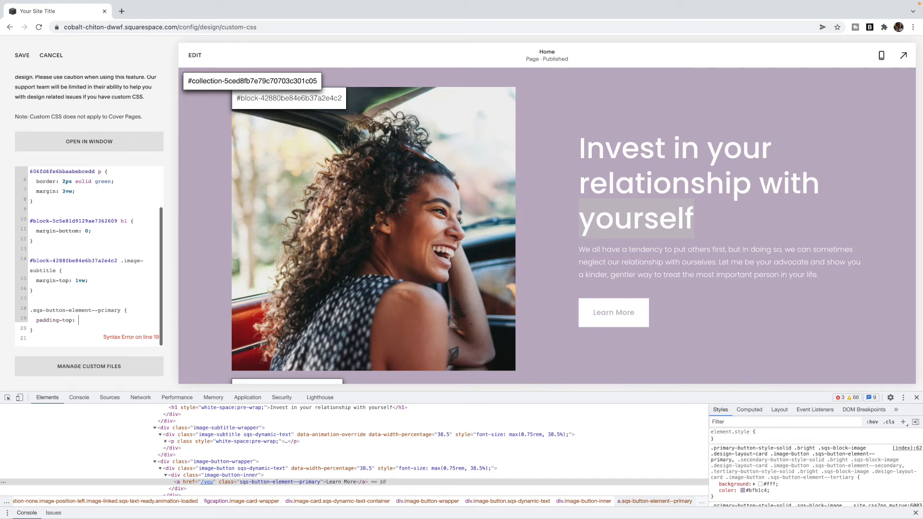
text(1vw !;)
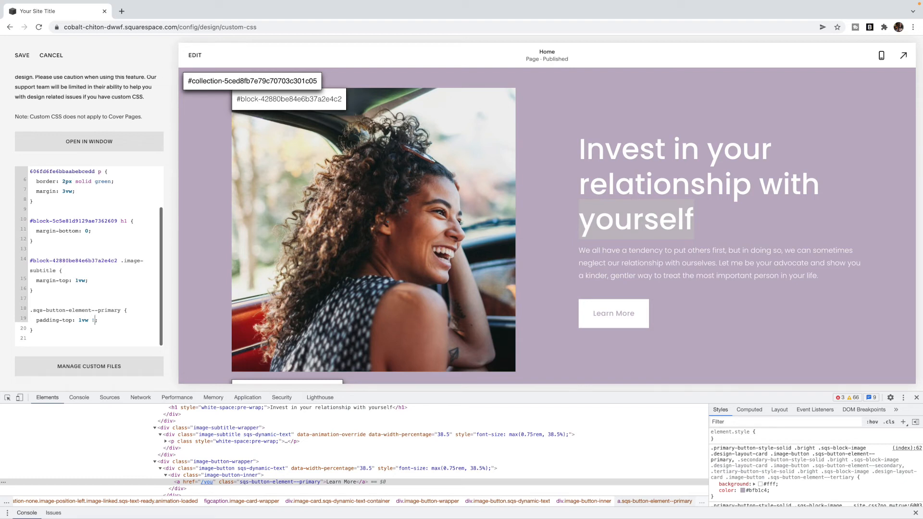
text(!important;)
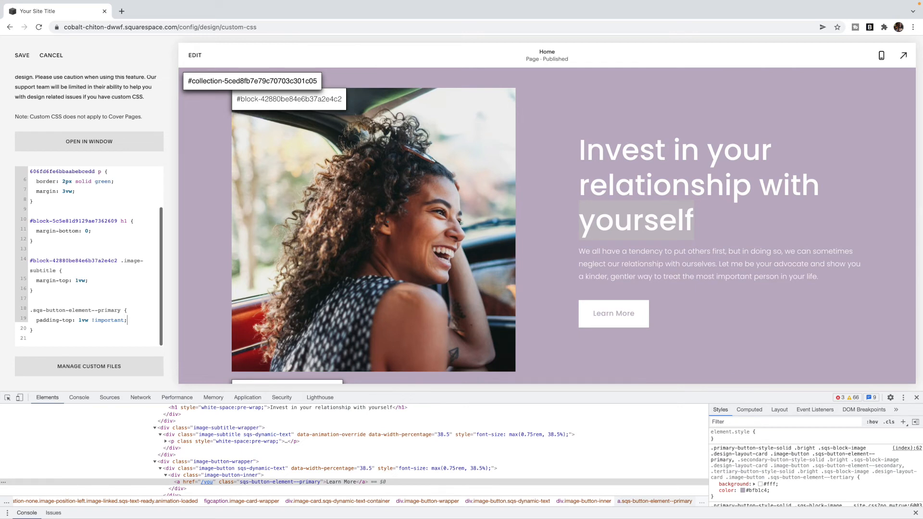
text(padding-bottom: 1vw !important;)
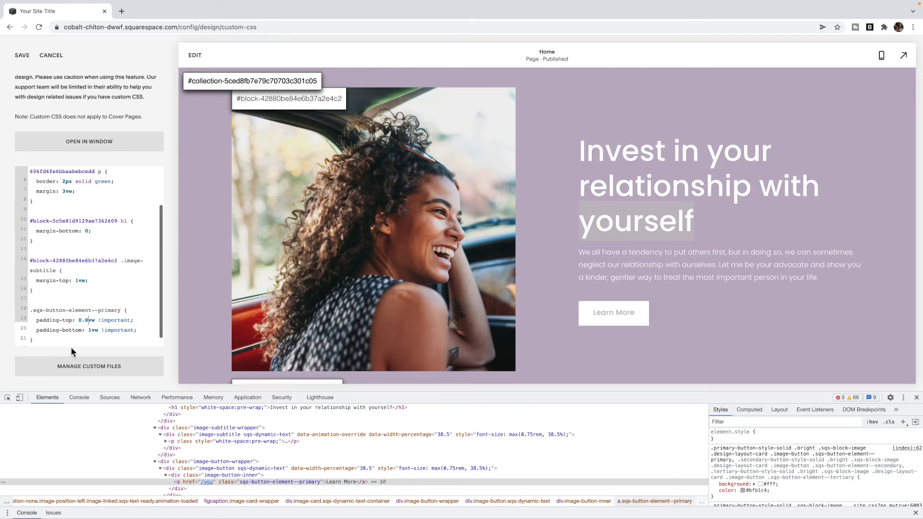
text(0.8)
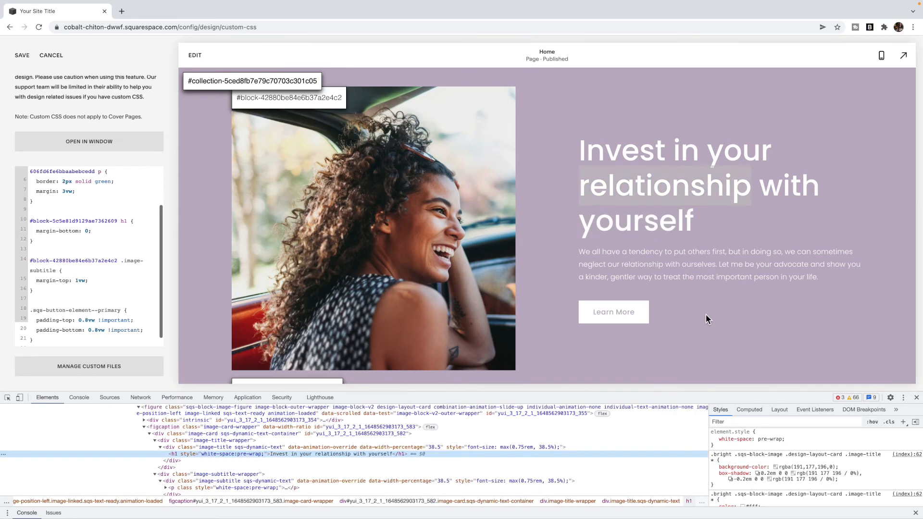
mouse_move(701, 162)
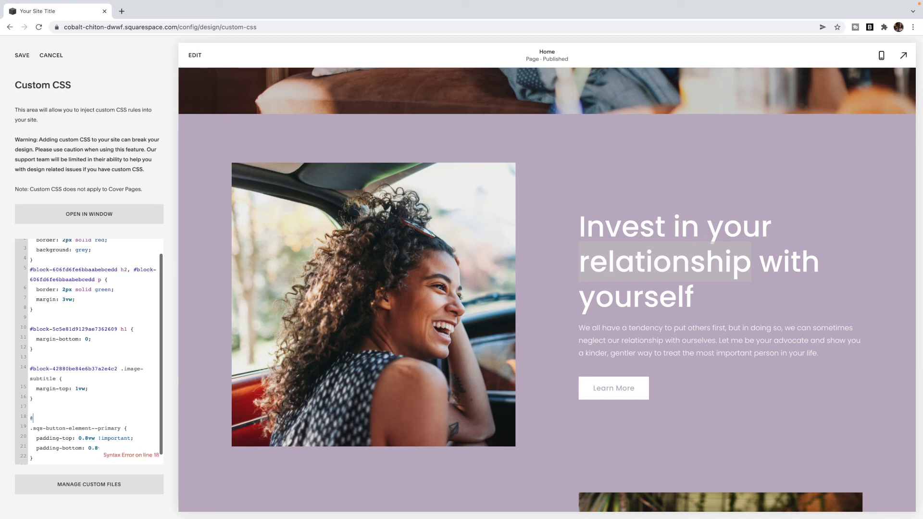
text(@media only screen and ()
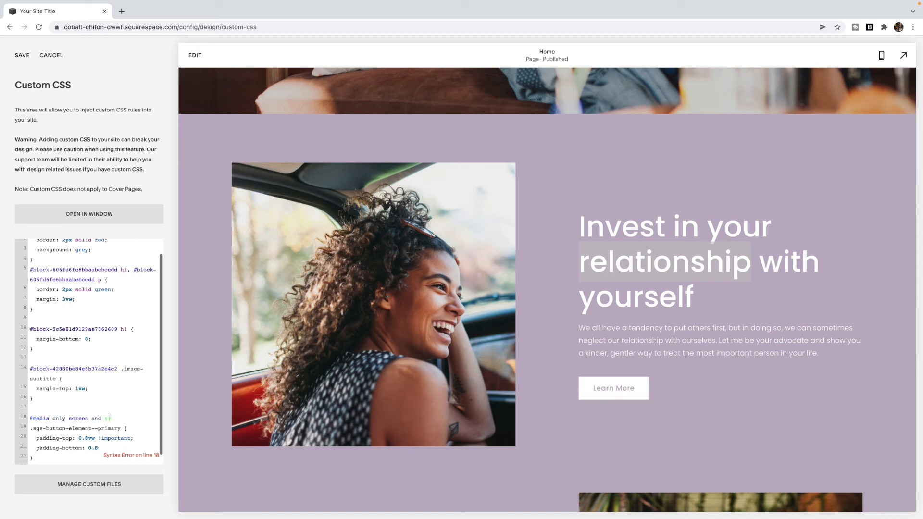
text((max-width: 640px)
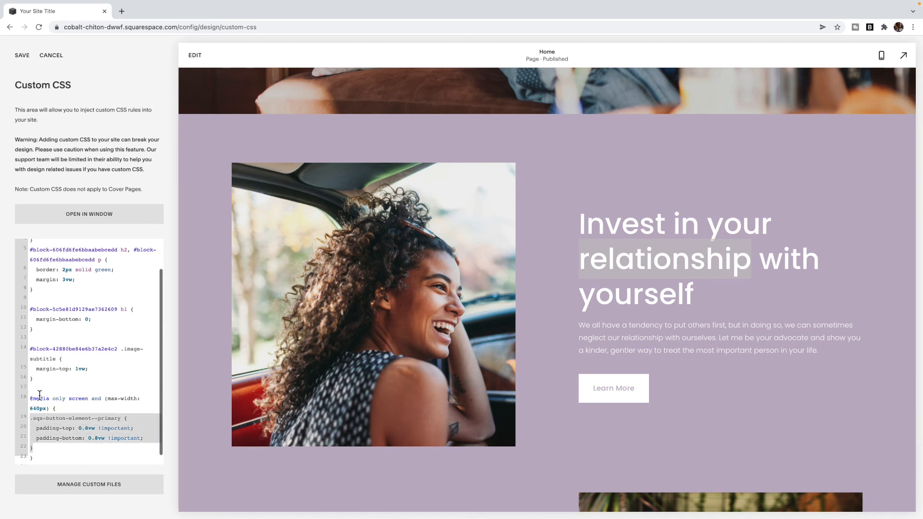
mouse_move(674, 311)
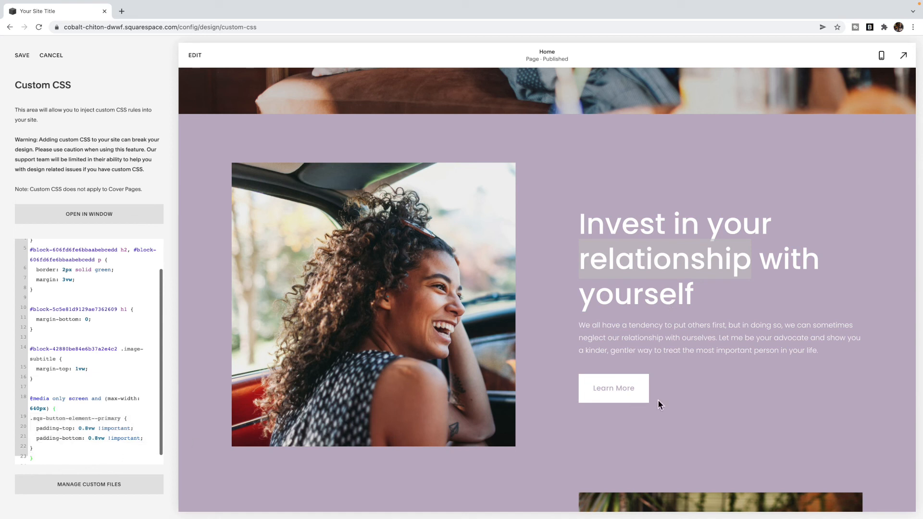
mouse_move(704, 383)
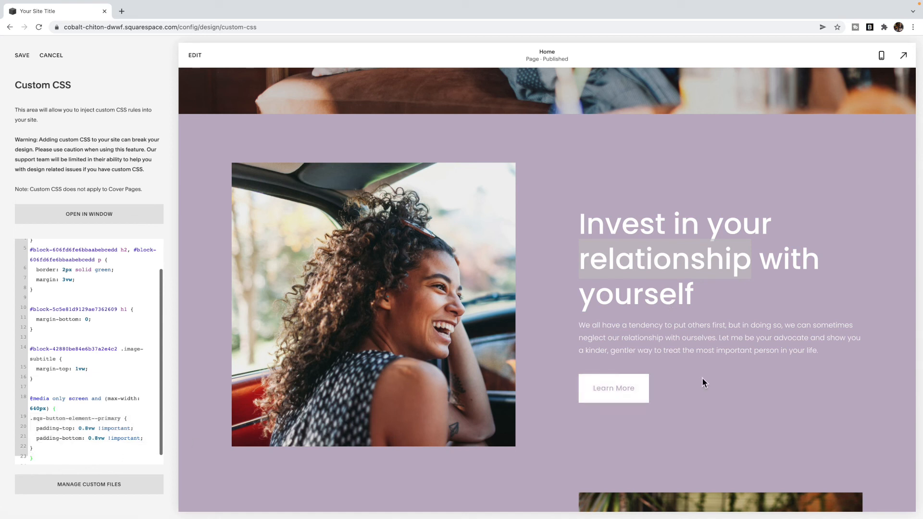
Switch the preview to mobile size to check the Learn More button
click(881, 55)
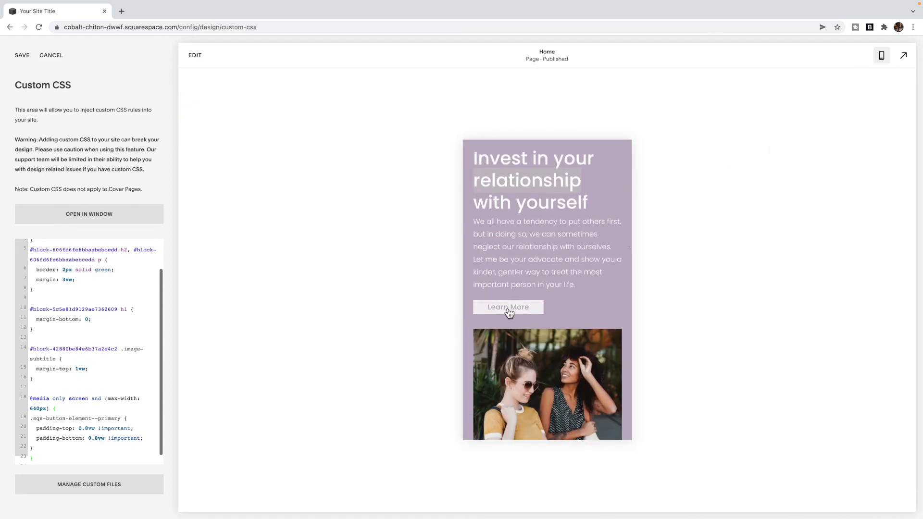
mouse_move(611, 318)
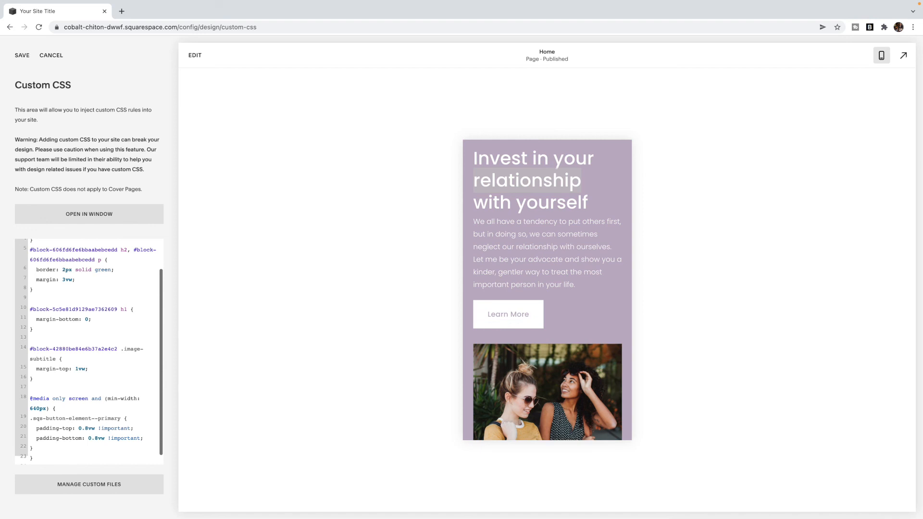
Return the preview to desktop width, where Learn More keeps its slimmer padding
click(99, 401)
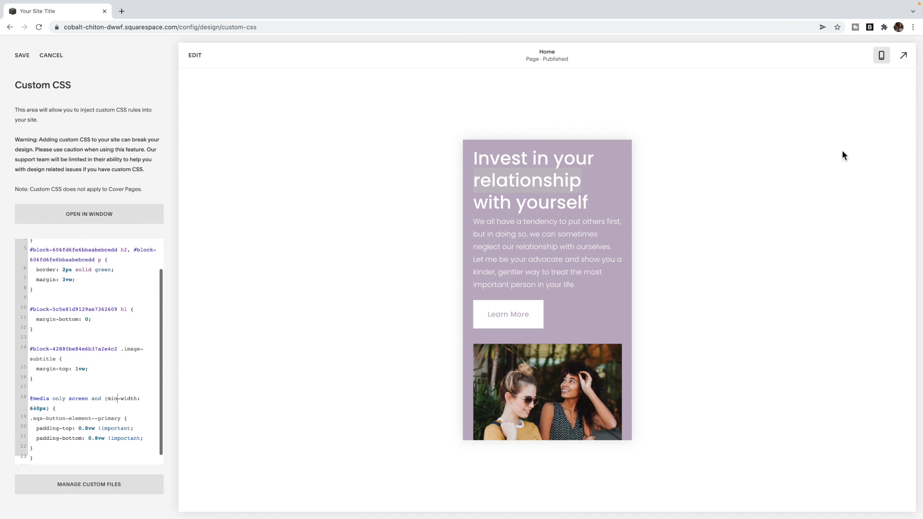
mouse_move(811, 76)
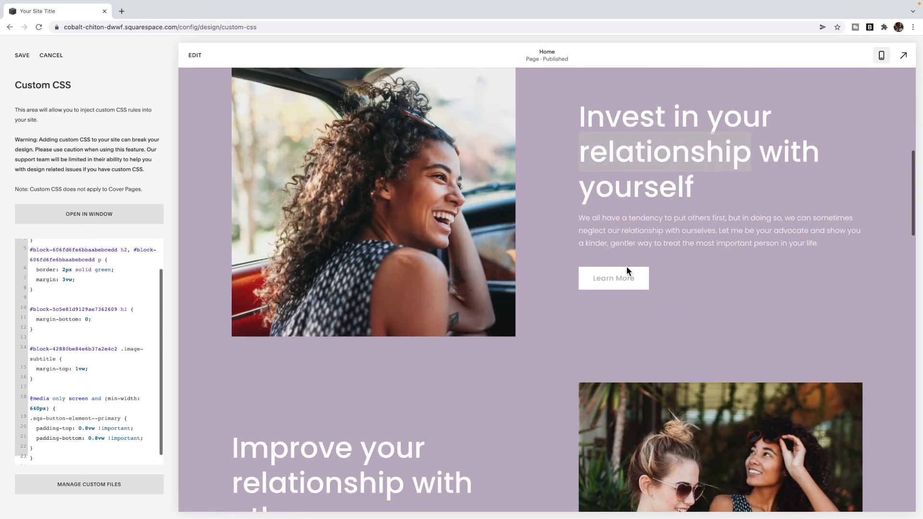
mouse_move(655, 279)
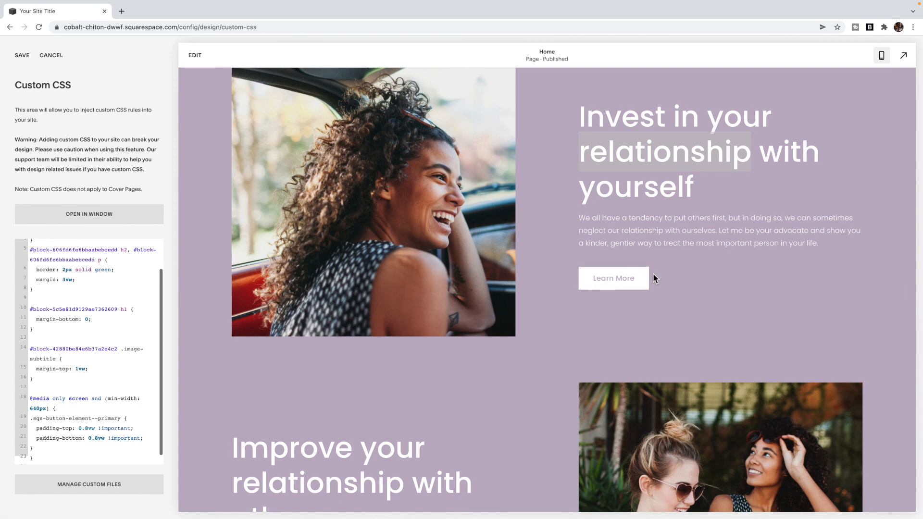
mouse_move(702, 276)
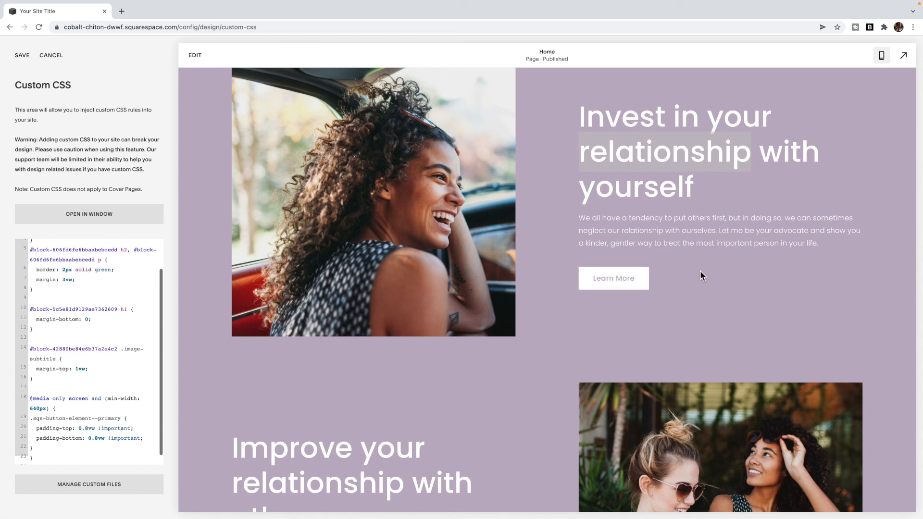